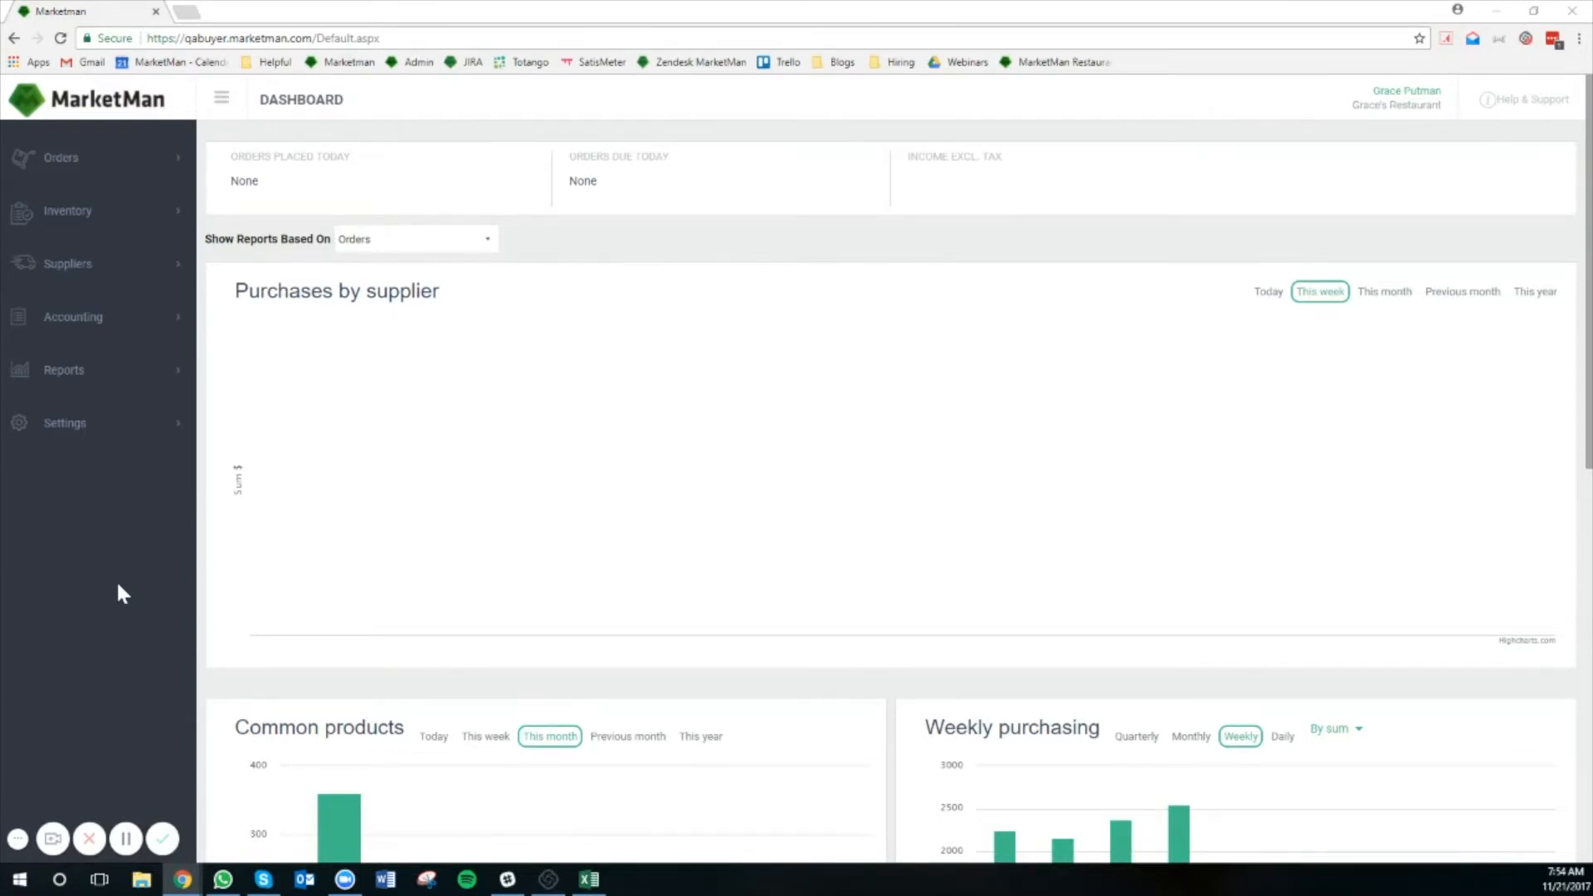
{"action": "mouse_move", "coordinate": [121, 587]}
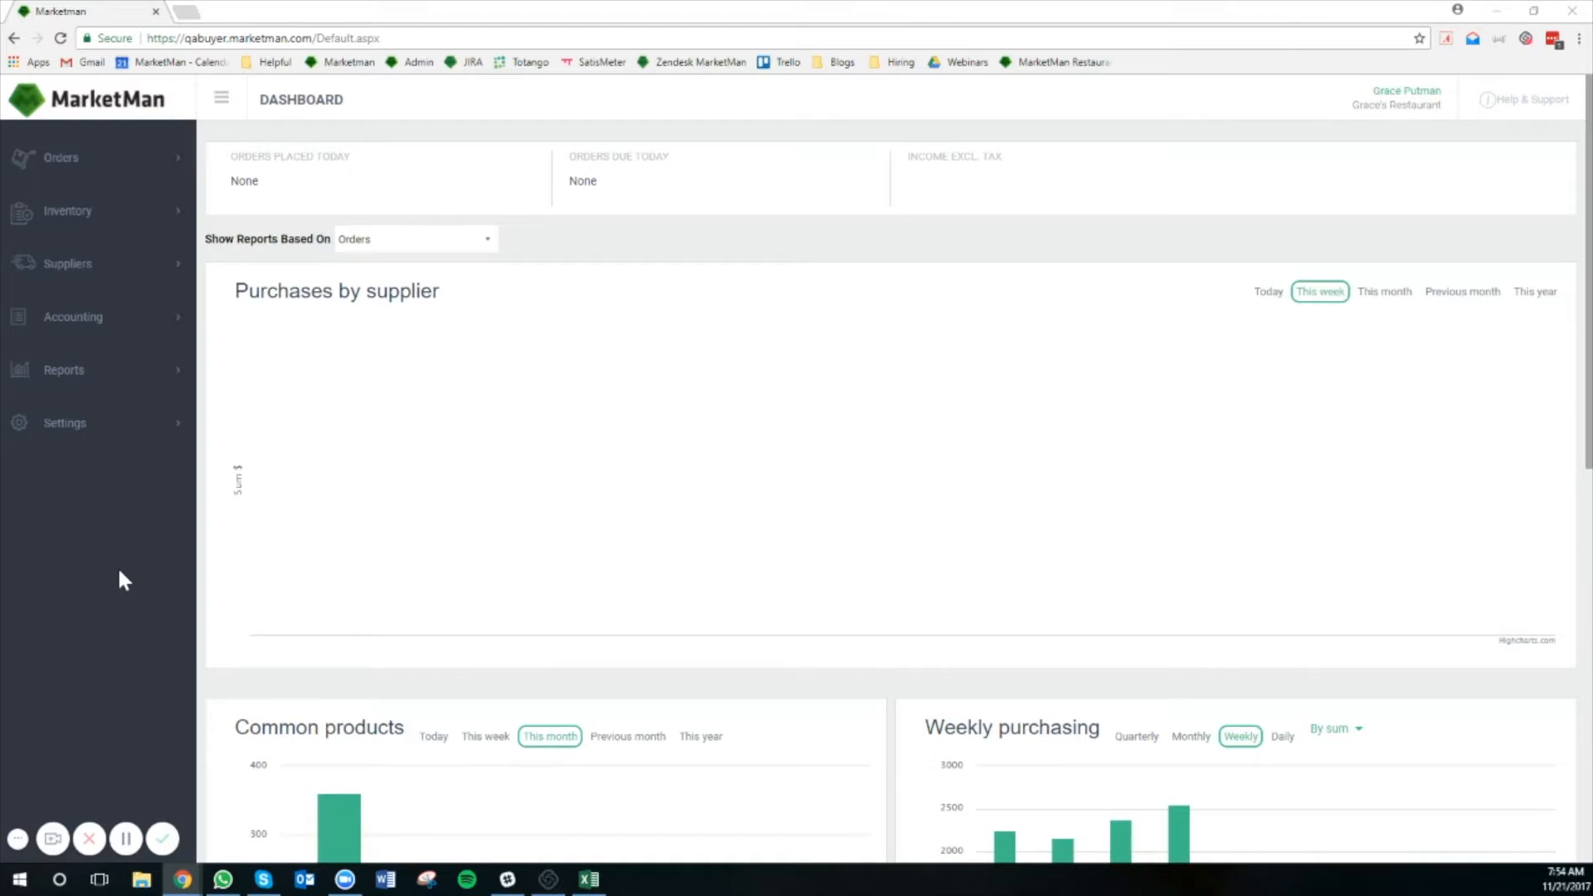
{"action": "mouse_move", "coordinate": [128, 567]}
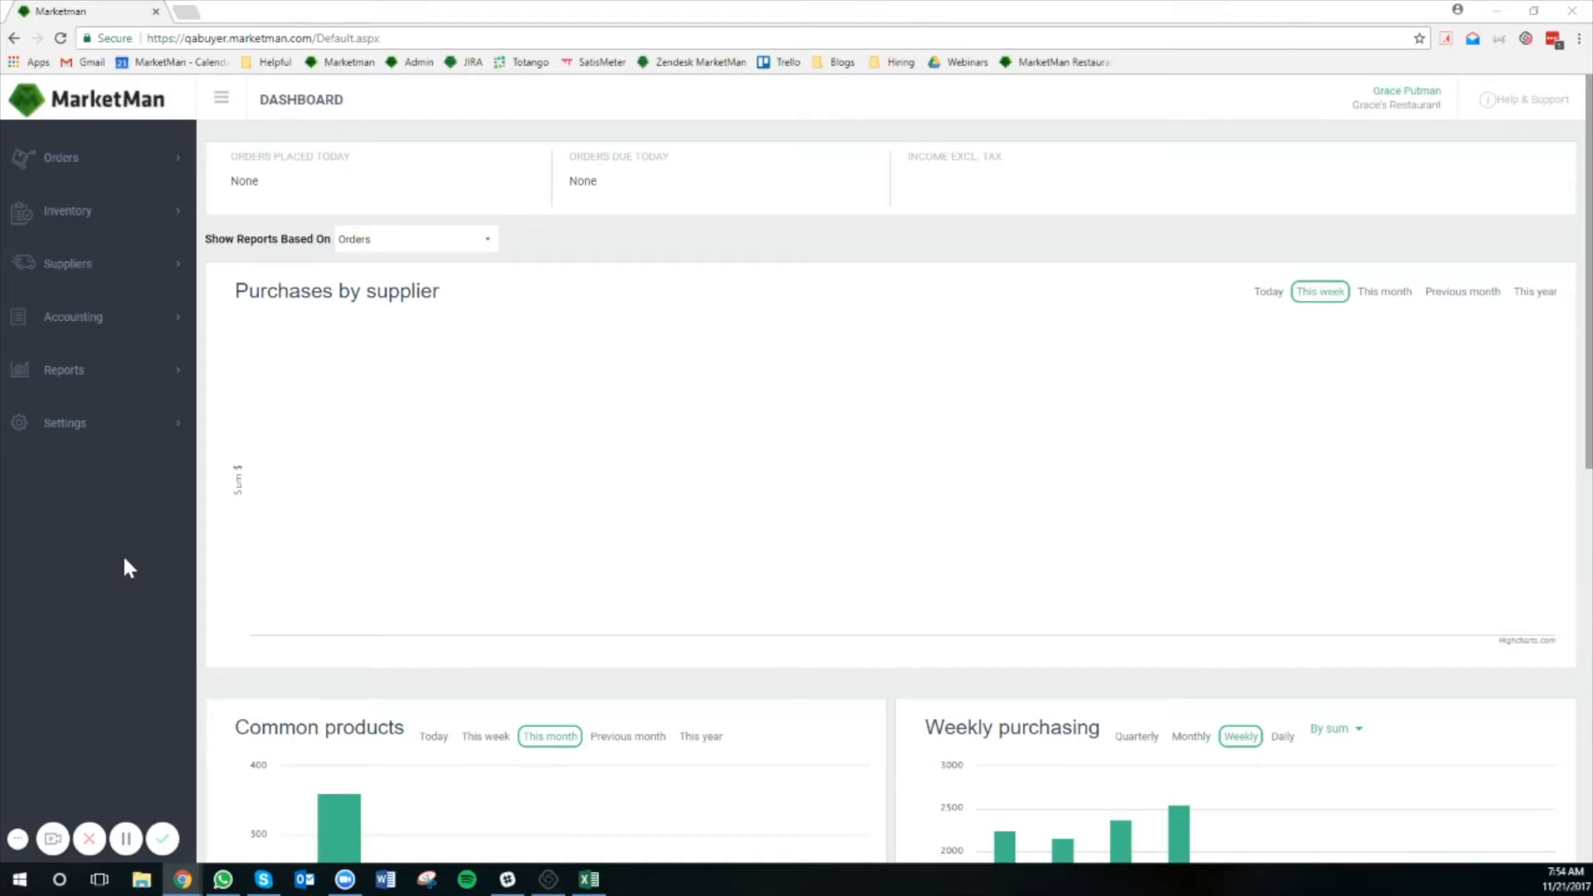
- Reach the Inventory items list and bring up the Import Inventory Items choice via Actions
{"action": "left_click", "coordinate": [68, 210]}
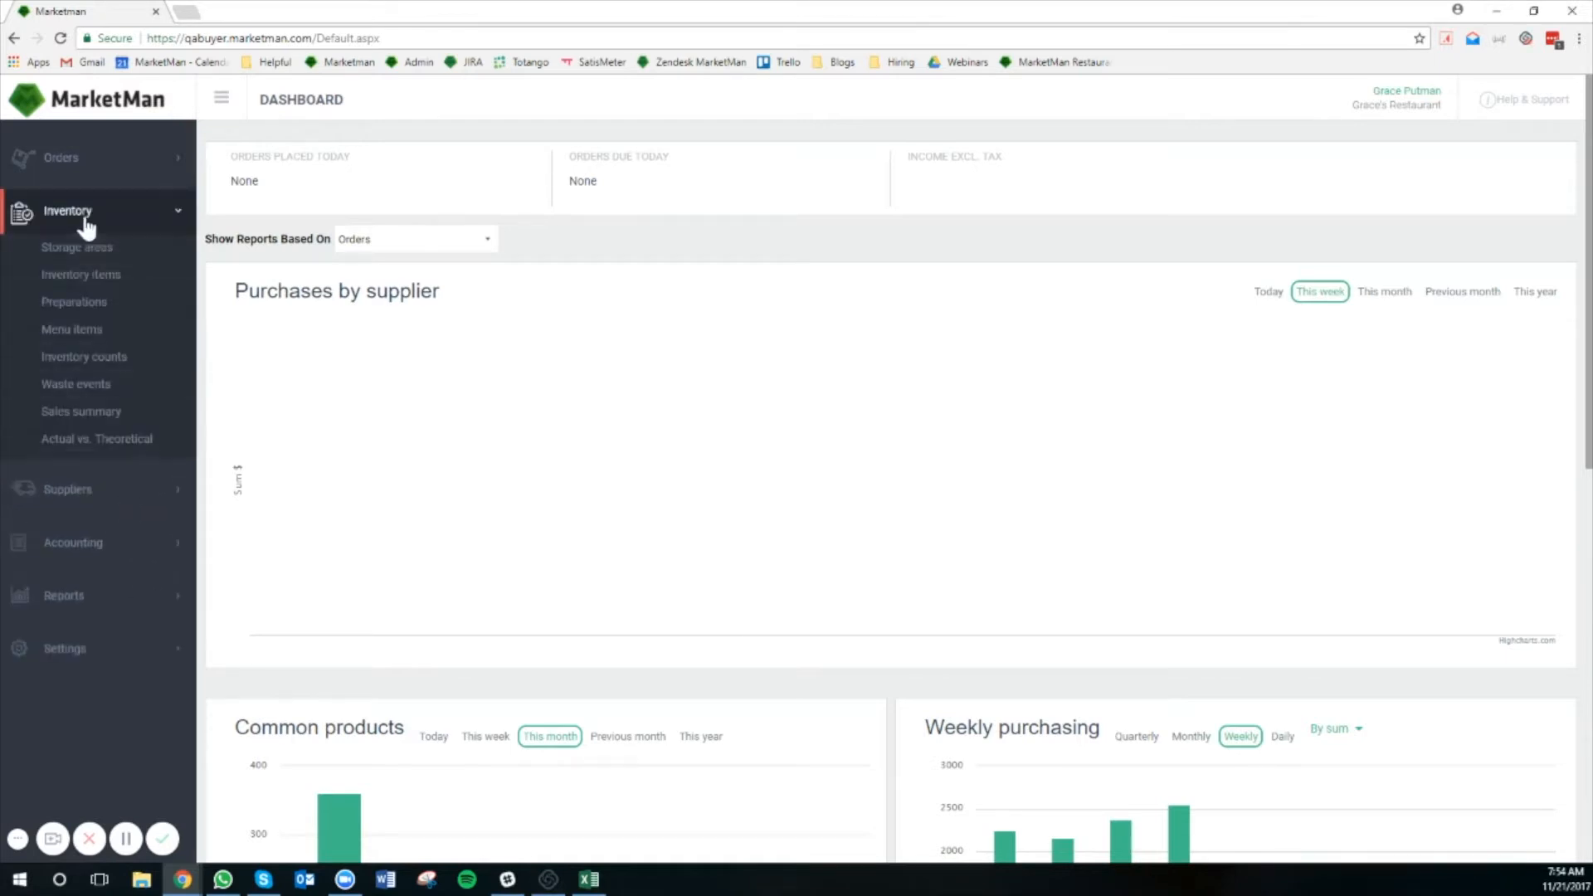
{"action": "left_click", "coordinate": [80, 274]}
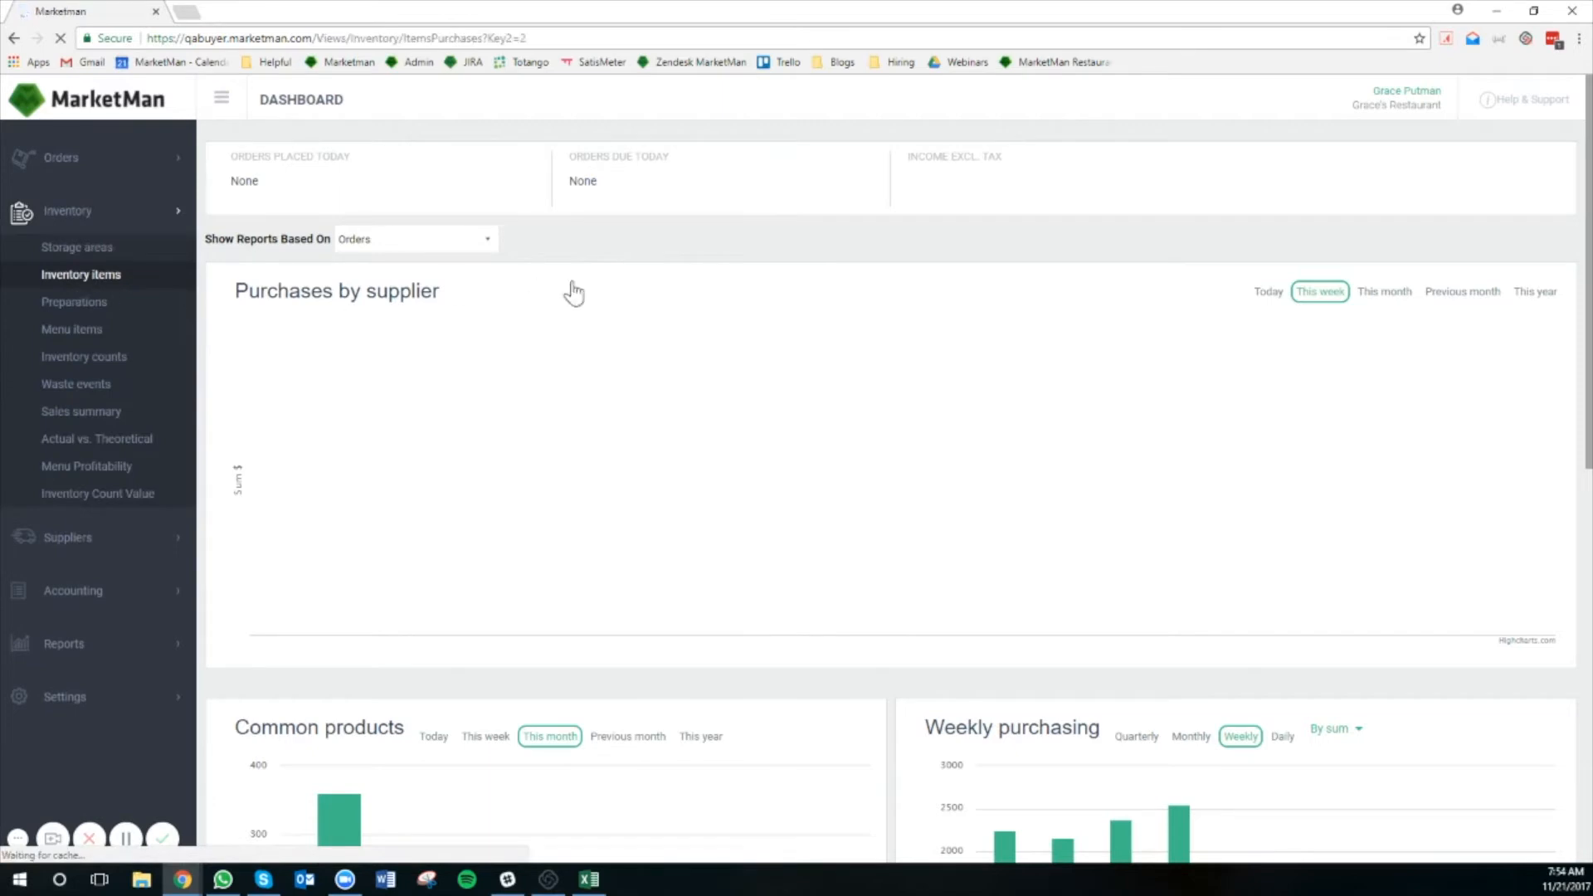
{"action": "left_click", "coordinate": [80, 274]}
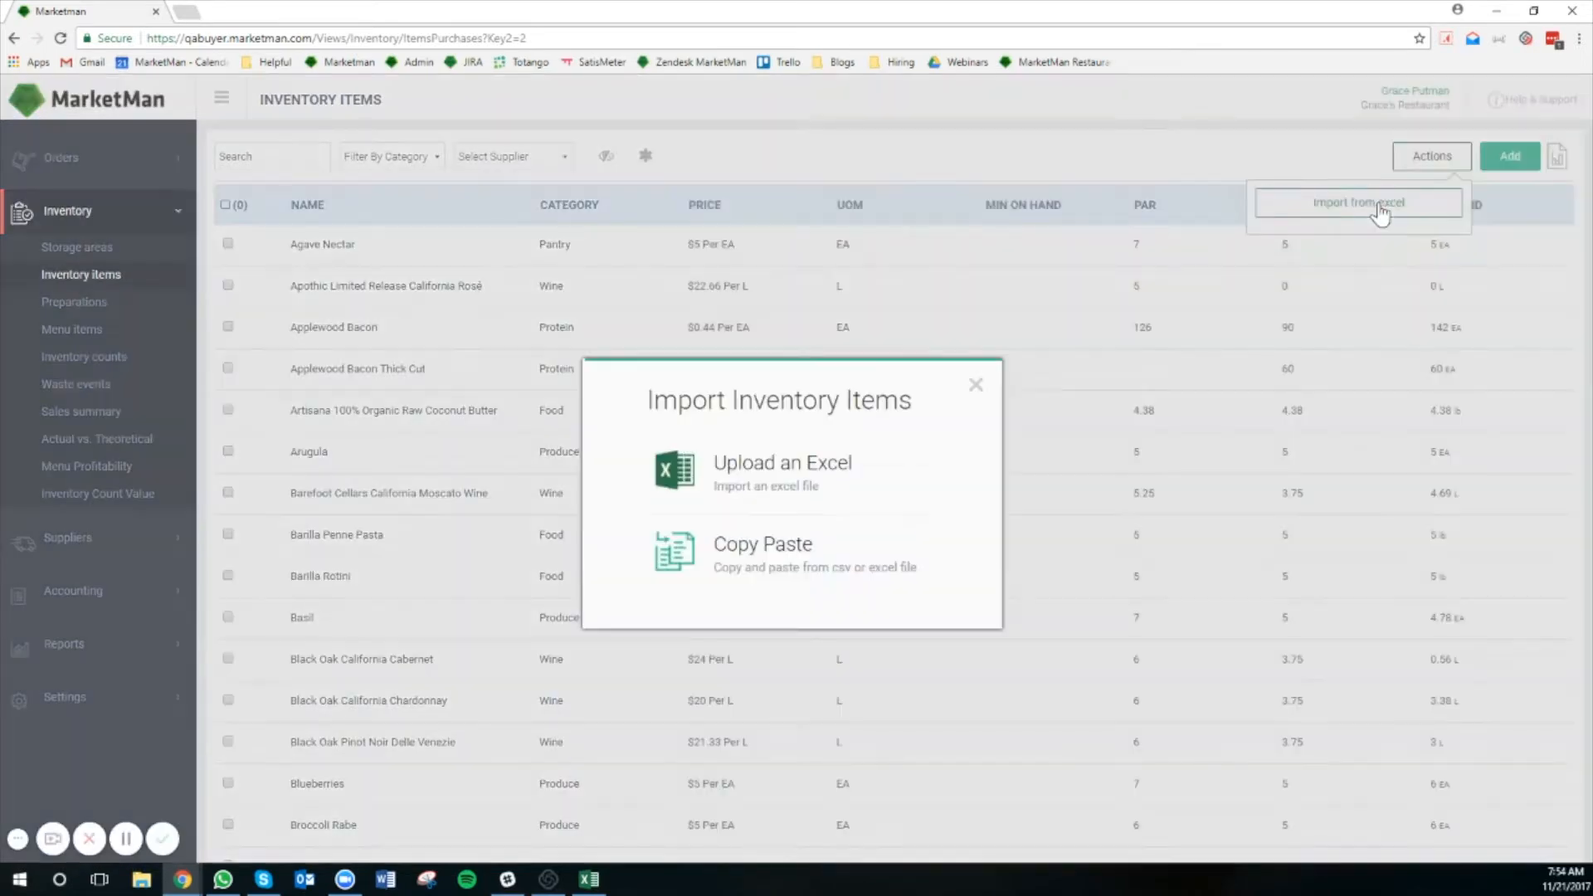
{"action": "mouse_move", "coordinate": [833, 434]}
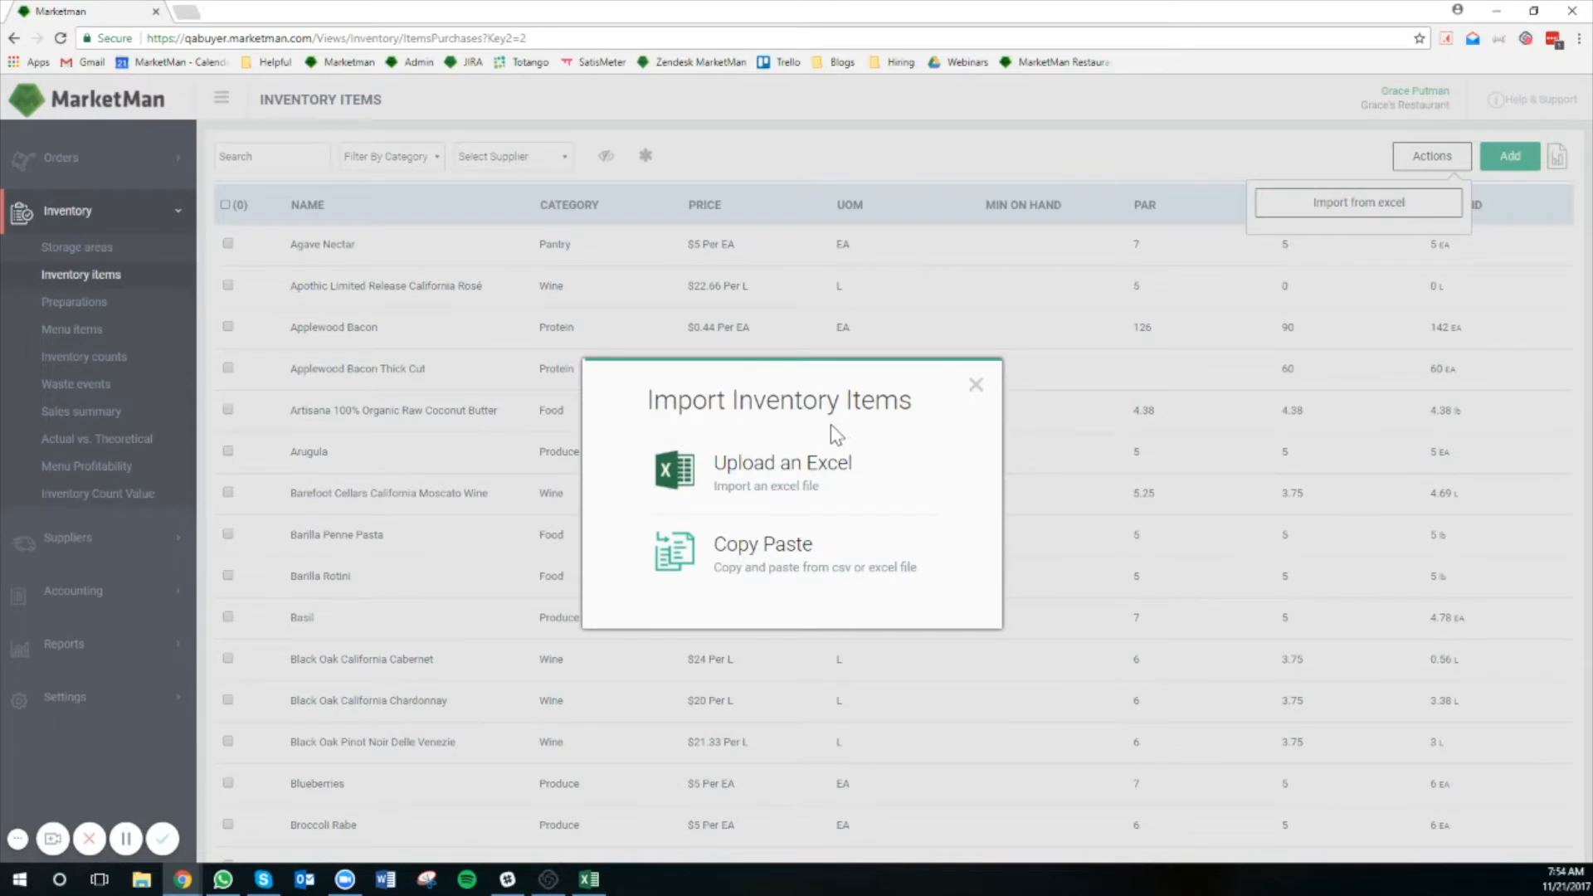
{"action": "mouse_move", "coordinate": [680, 498]}
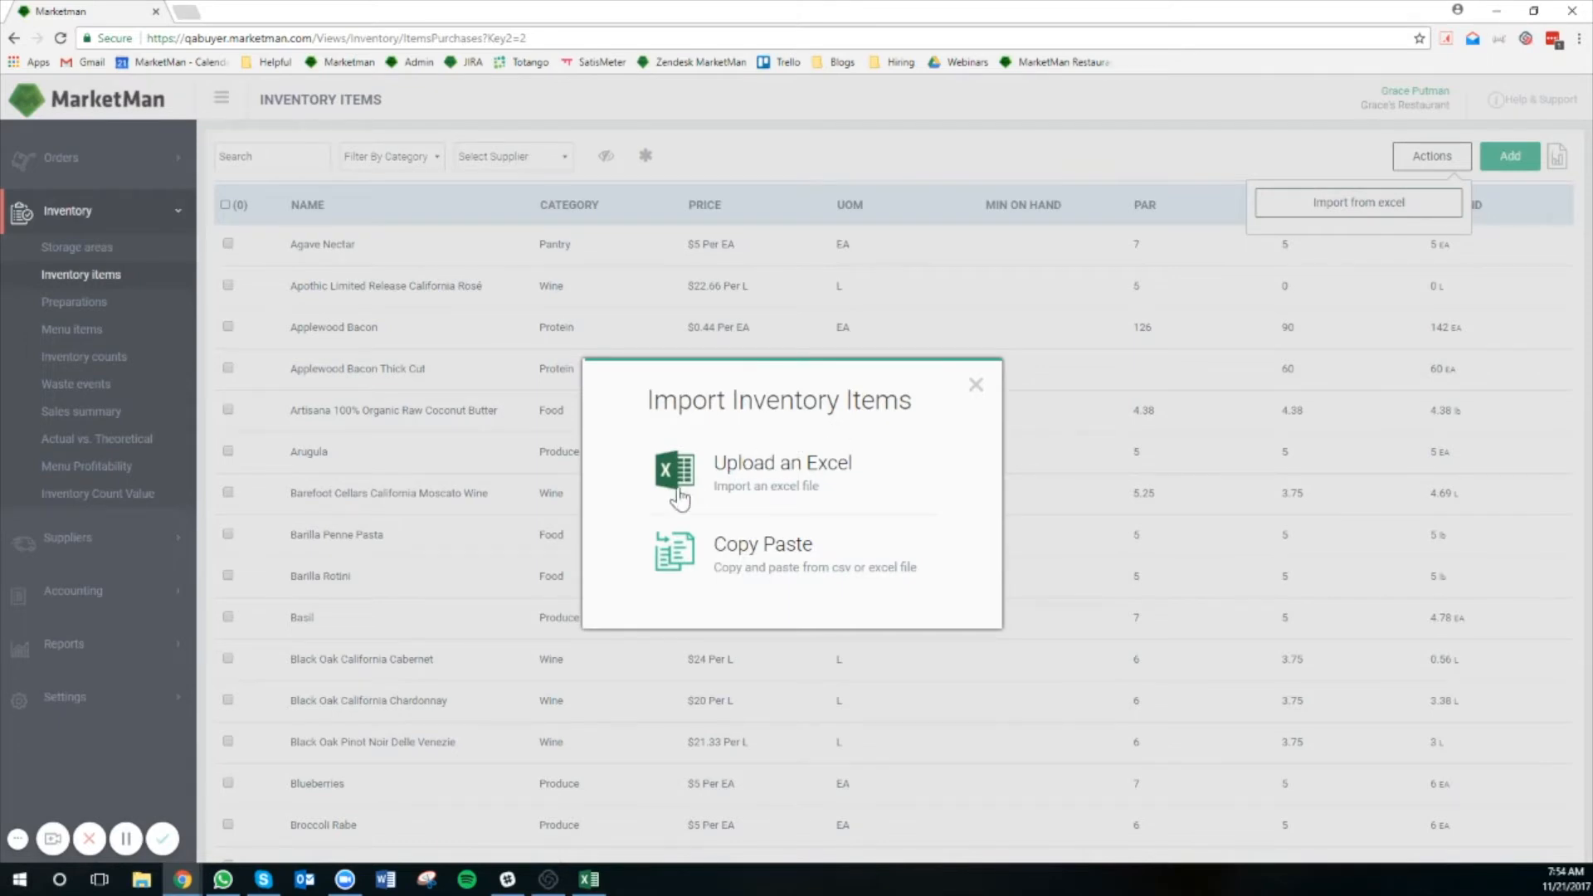
{"action": "mouse_move", "coordinate": [848, 619]}
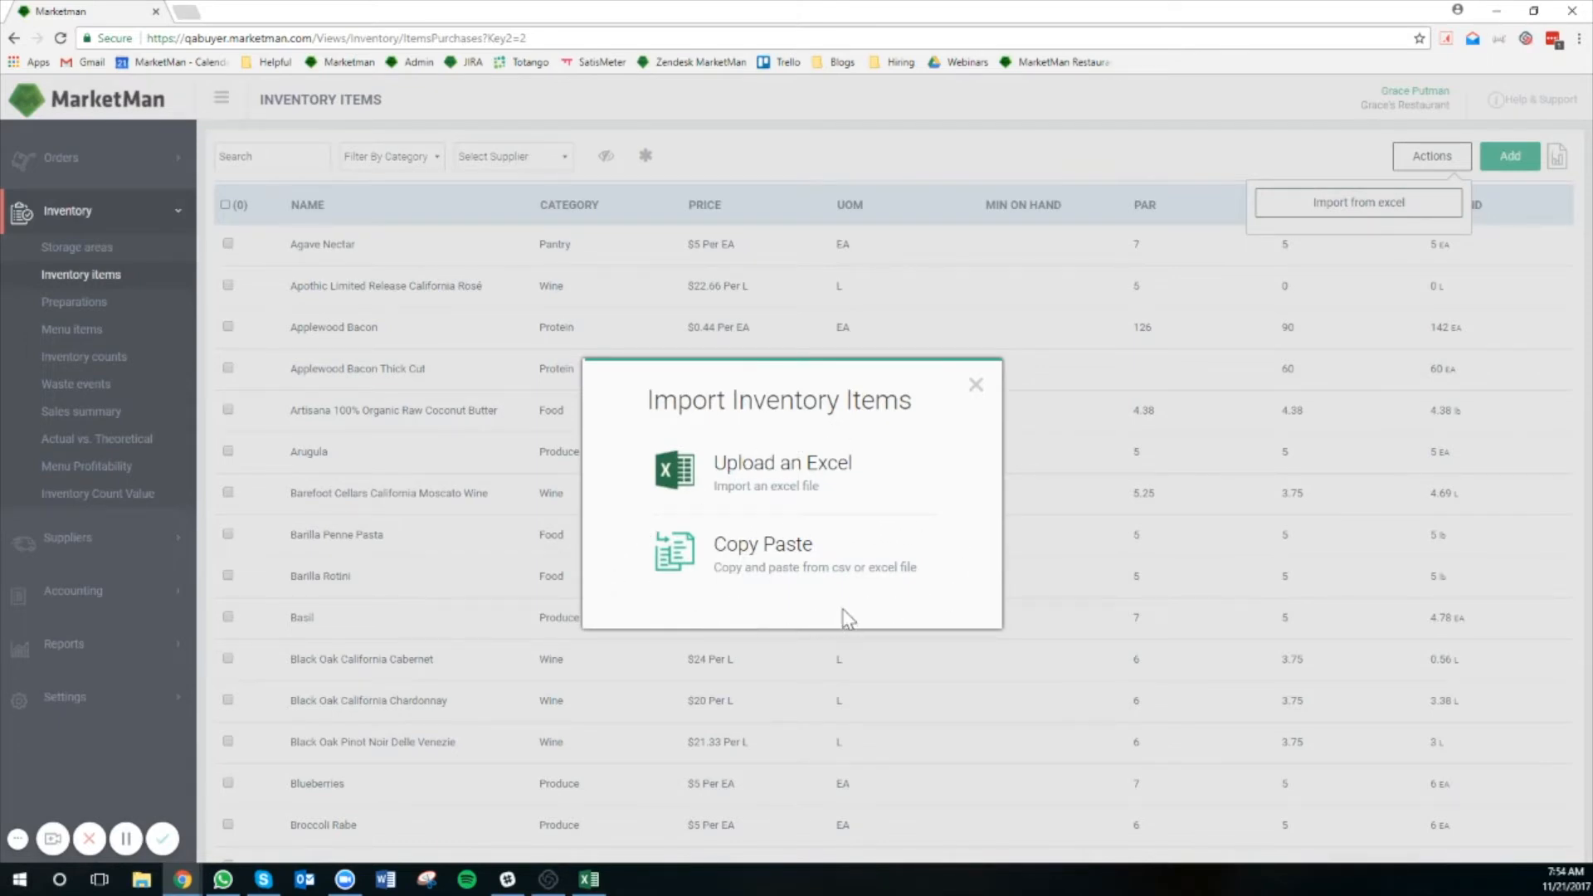
{"action": "mouse_move", "coordinate": [911, 434]}
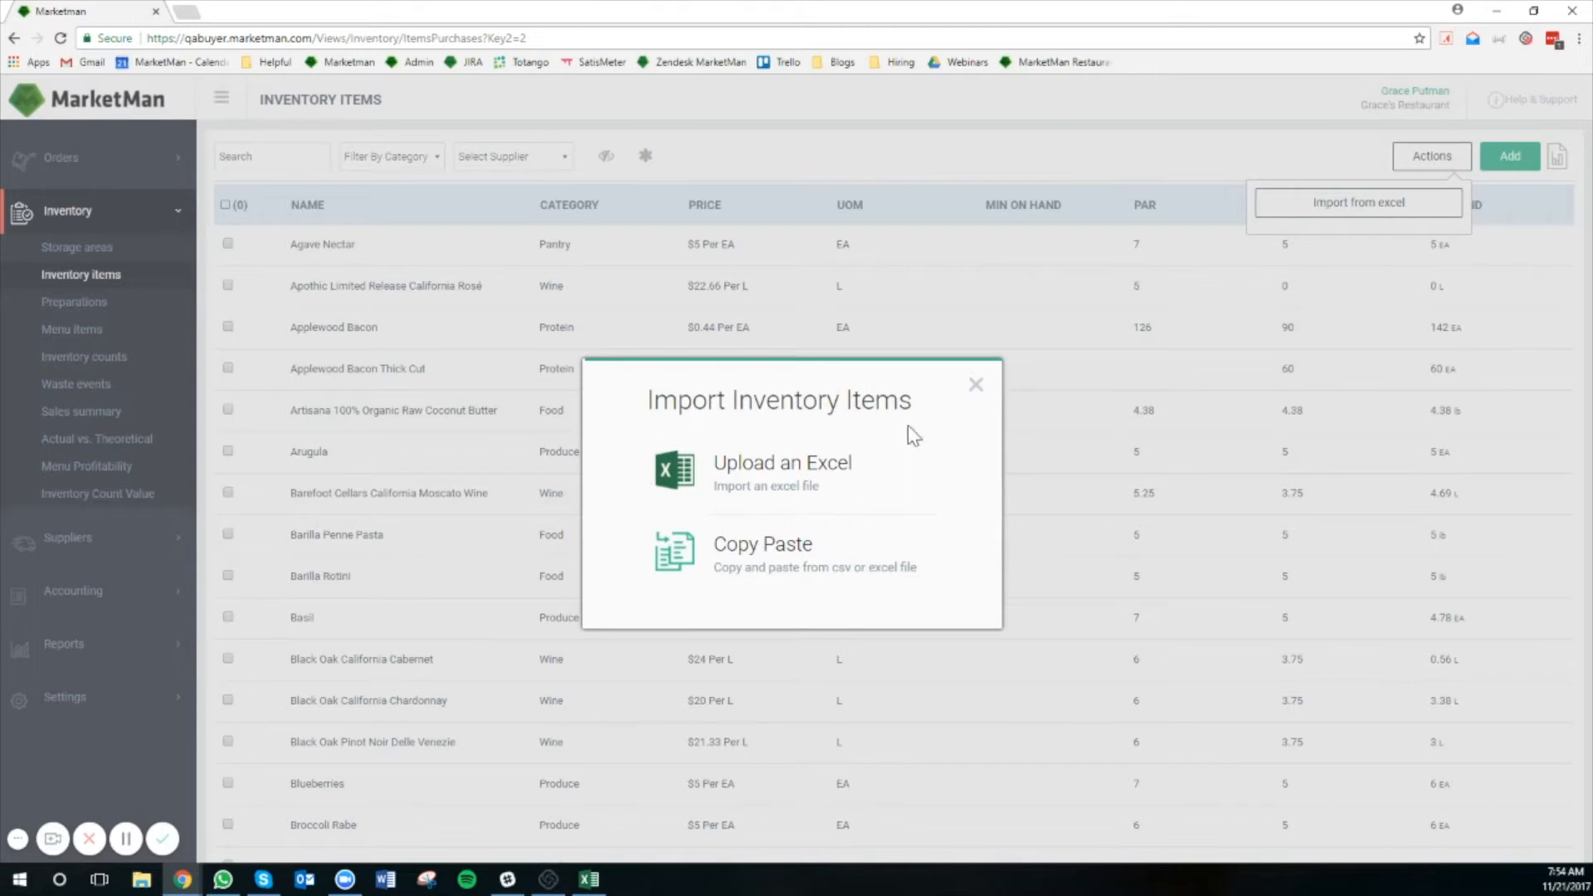
{"action": "mouse_move", "coordinate": [853, 488]}
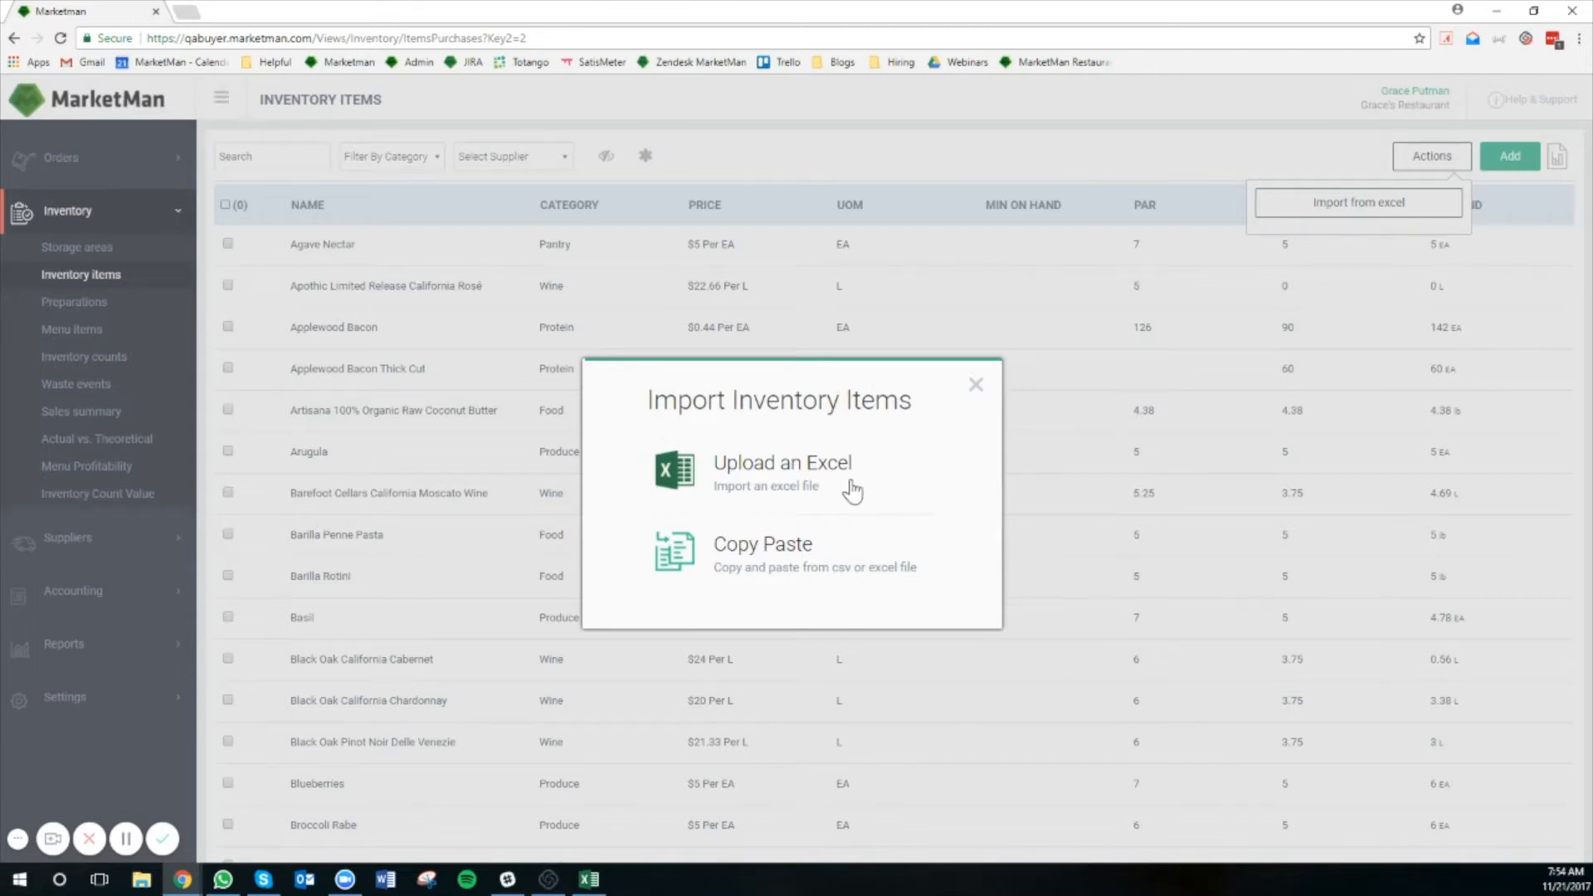
{"action": "mouse_move", "coordinate": [831, 478]}
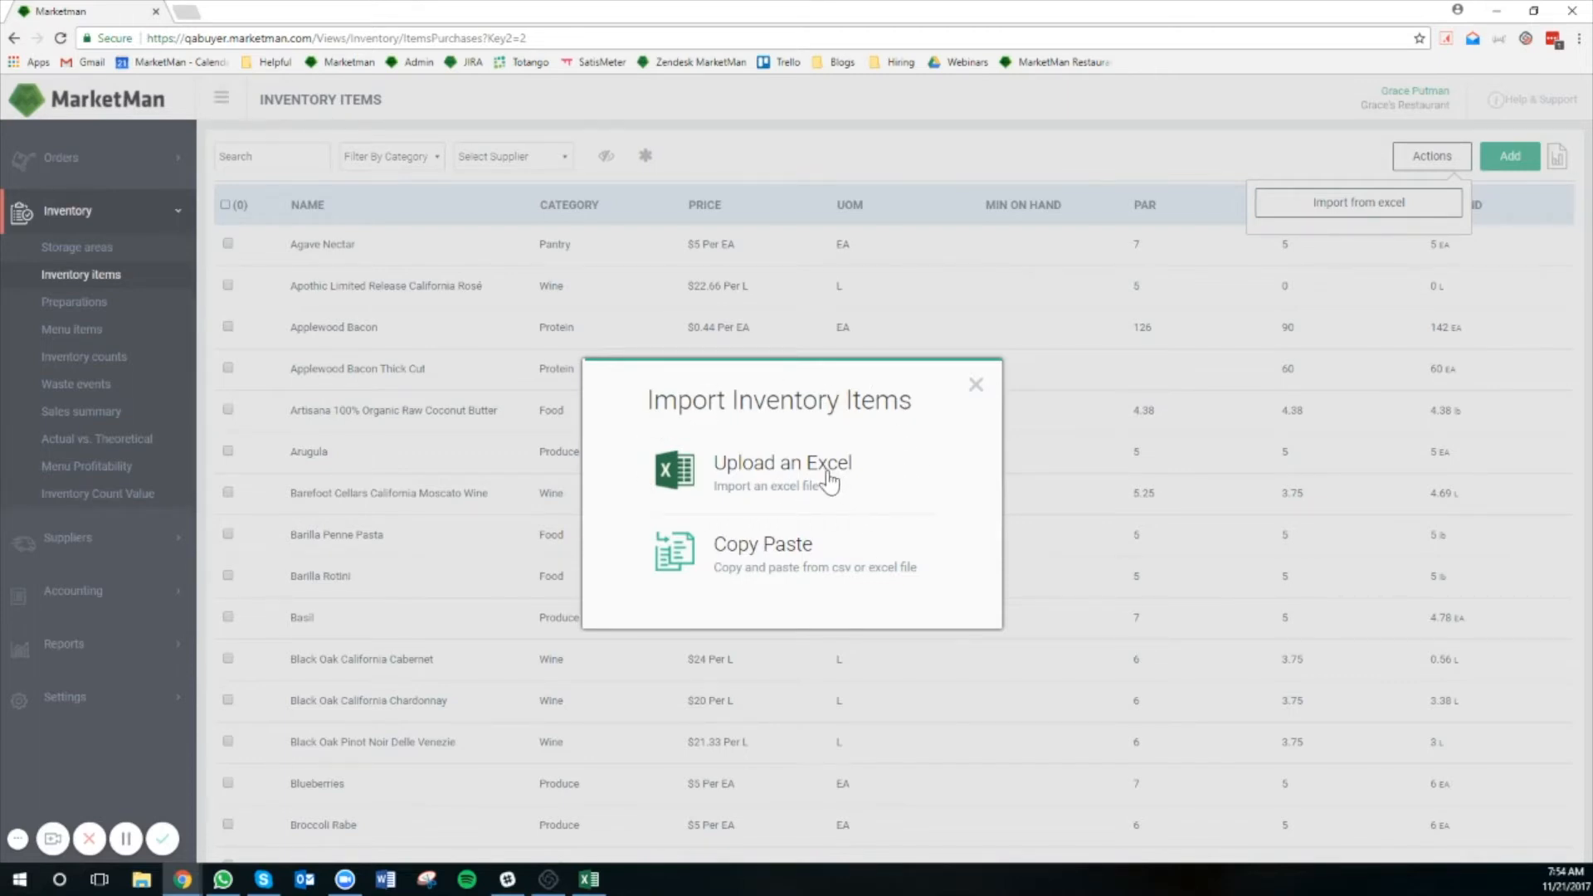
- Choose Excel upload and reveal the file-contents guidance down to the sample-file download
{"action": "left_click", "coordinate": [782, 473]}
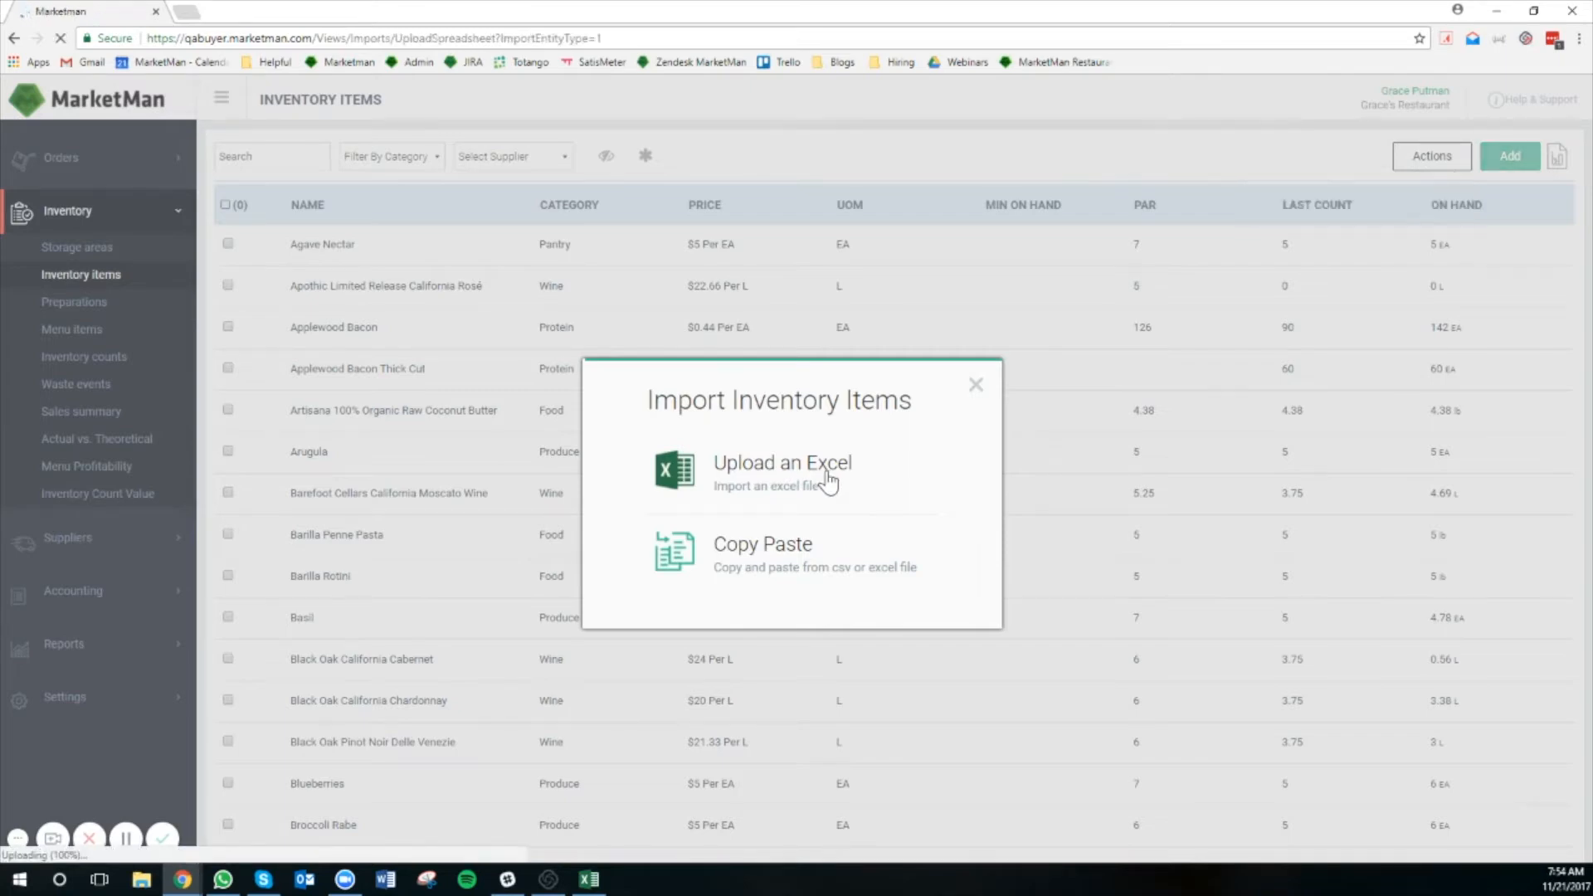
{"action": "left_click", "coordinate": [781, 469]}
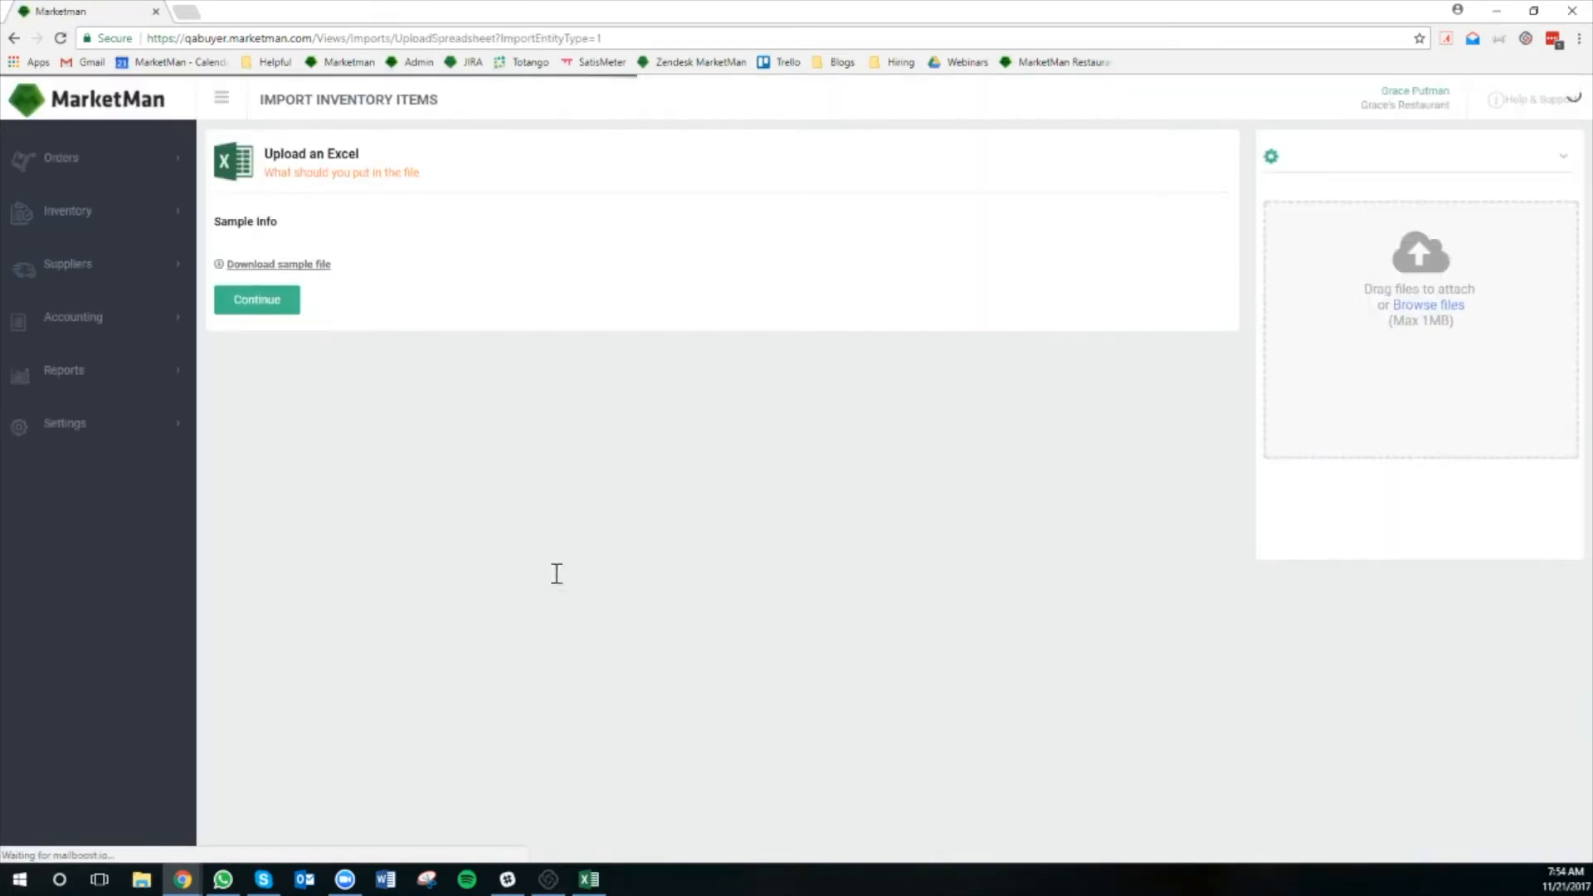
{"action": "scroll", "scroll_direction": "down", "scroll_amount": 3}
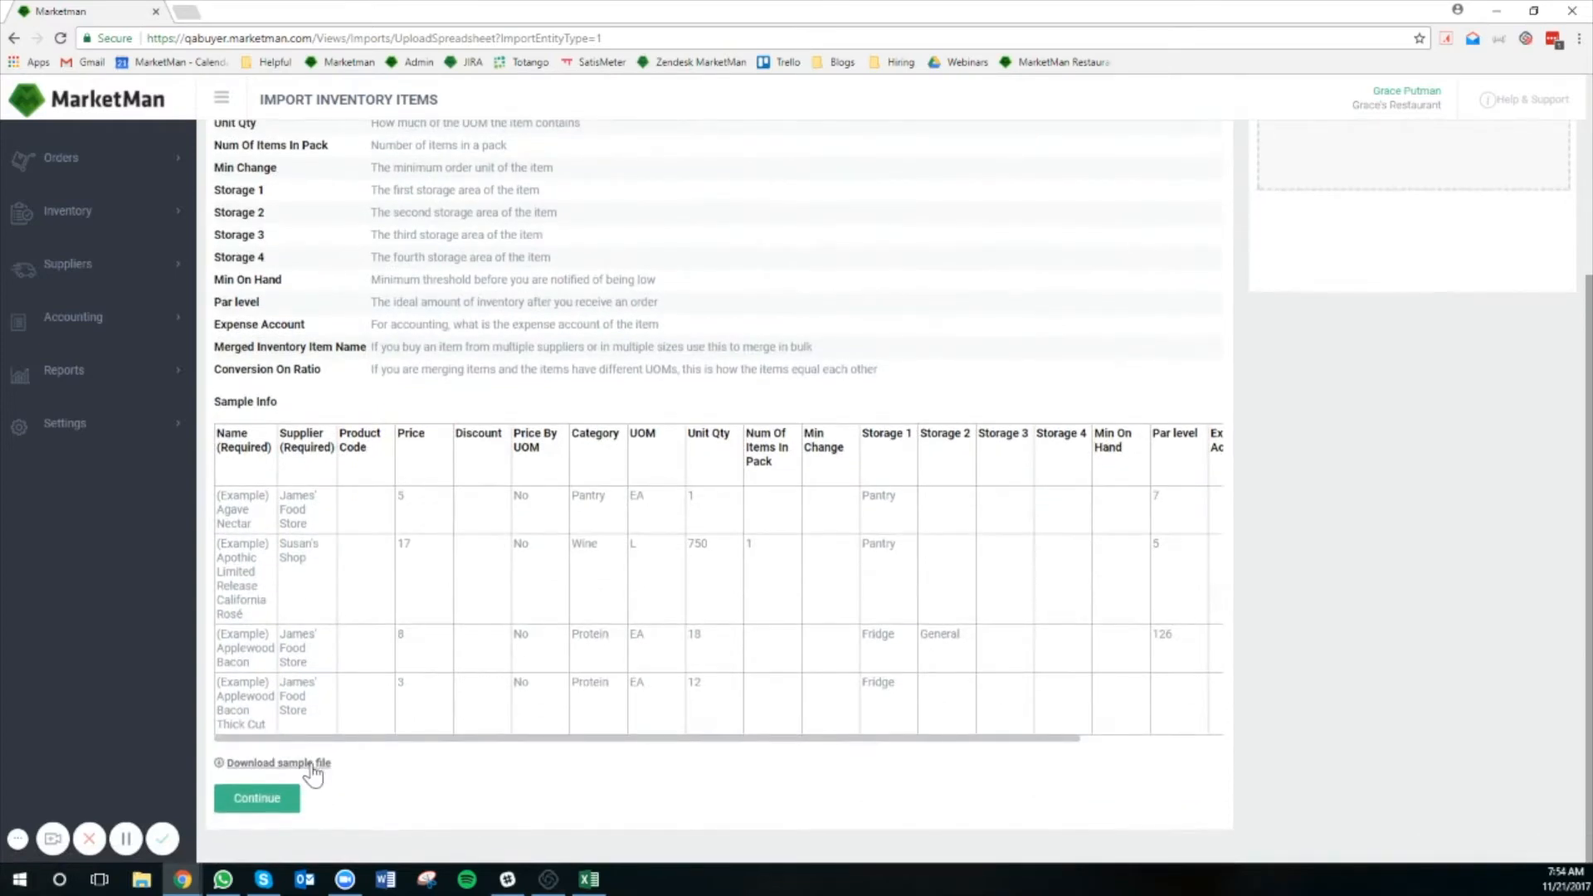
{"action": "mouse_move", "coordinate": [587, 880]}
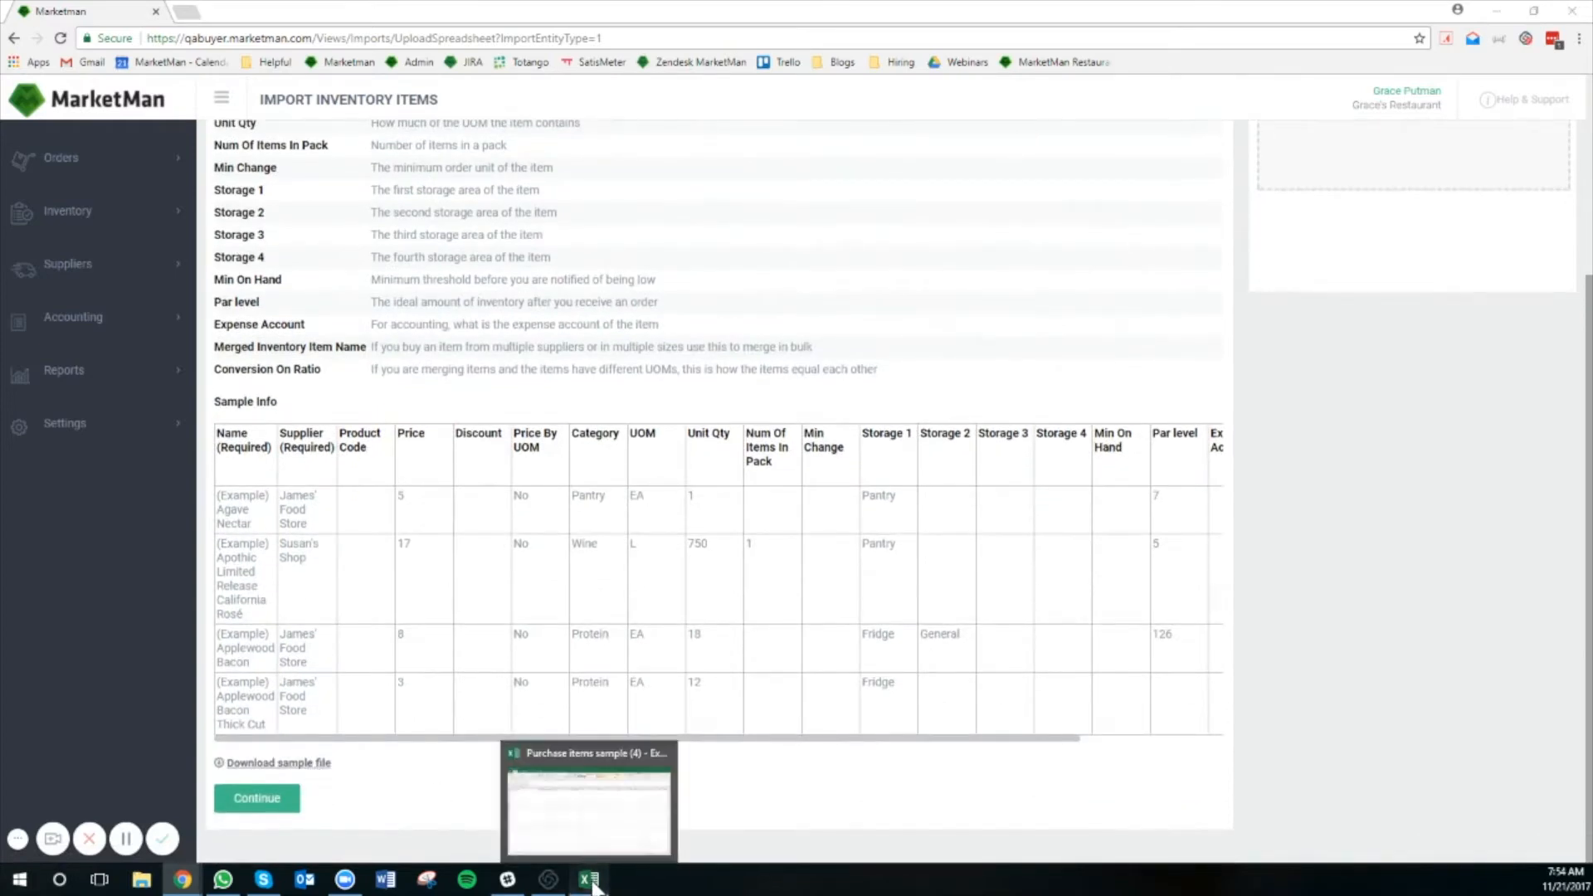
- Fill row 2 of the sample sheet: Grey Goose Vodka, Susan's Shop, UOM ml, unit qty 750, 12 per pack
{"action": "left_click", "coordinate": [587, 803]}
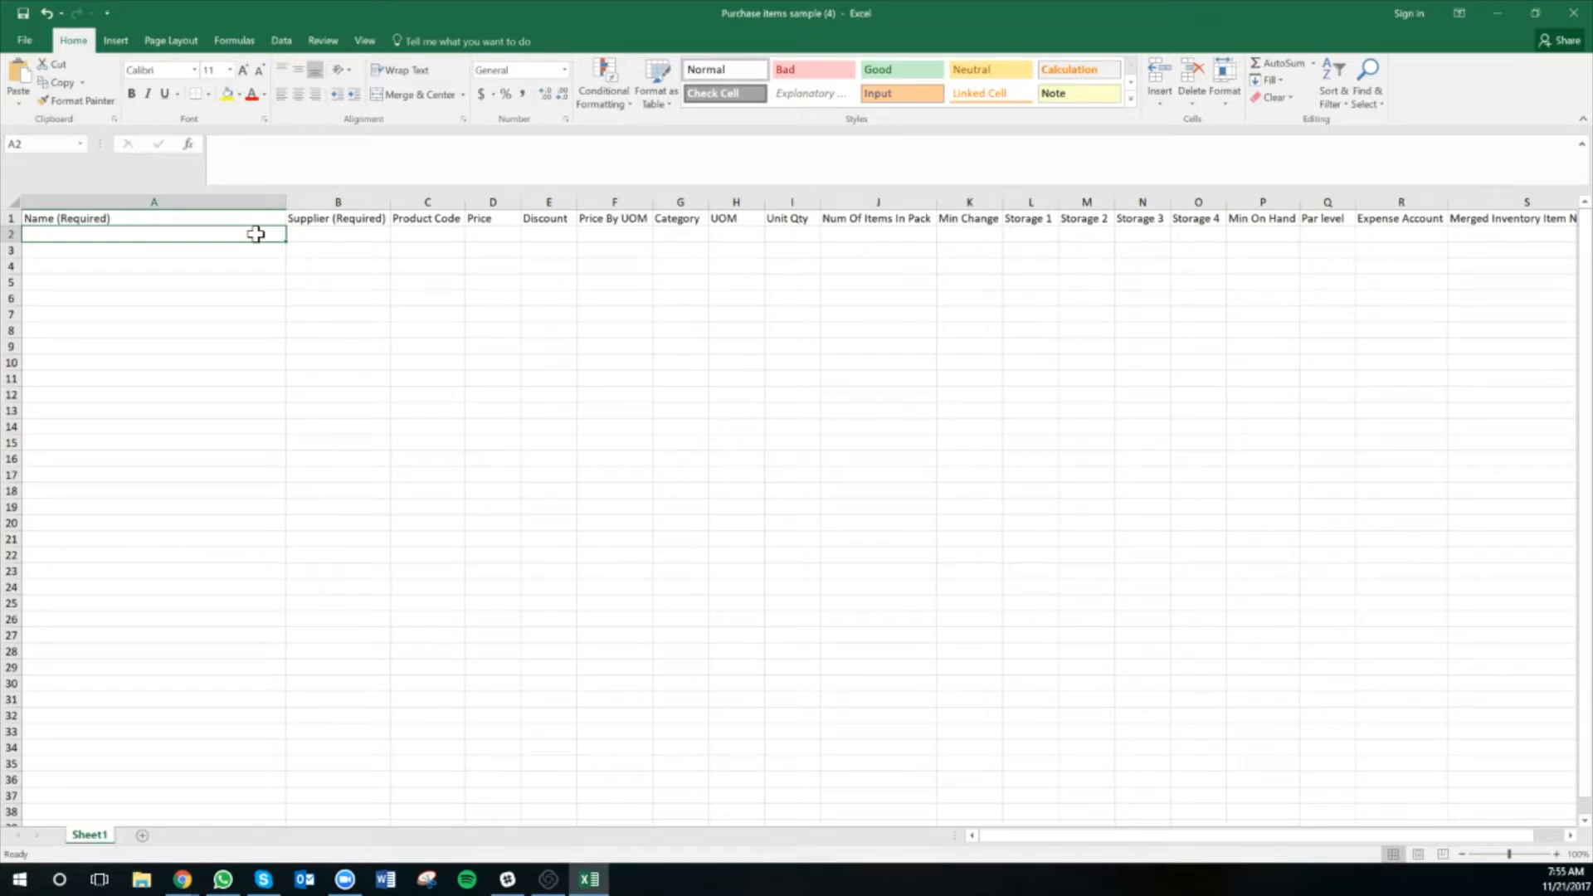
{"action": "type", "text": "Grey Goose V"}
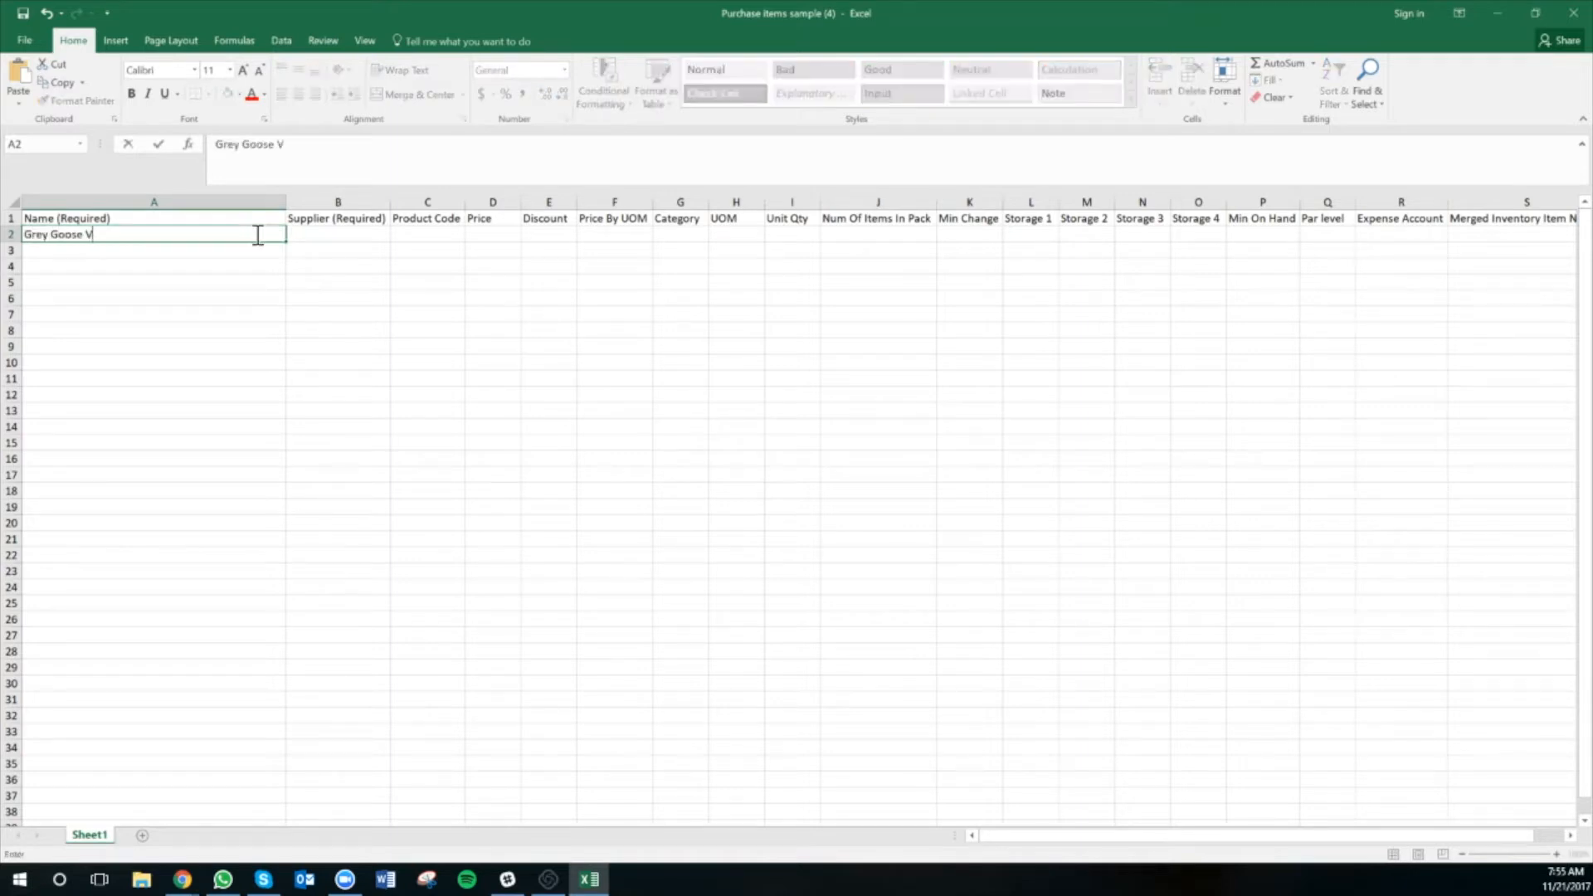
{"action": "key", "text": "Tab"}
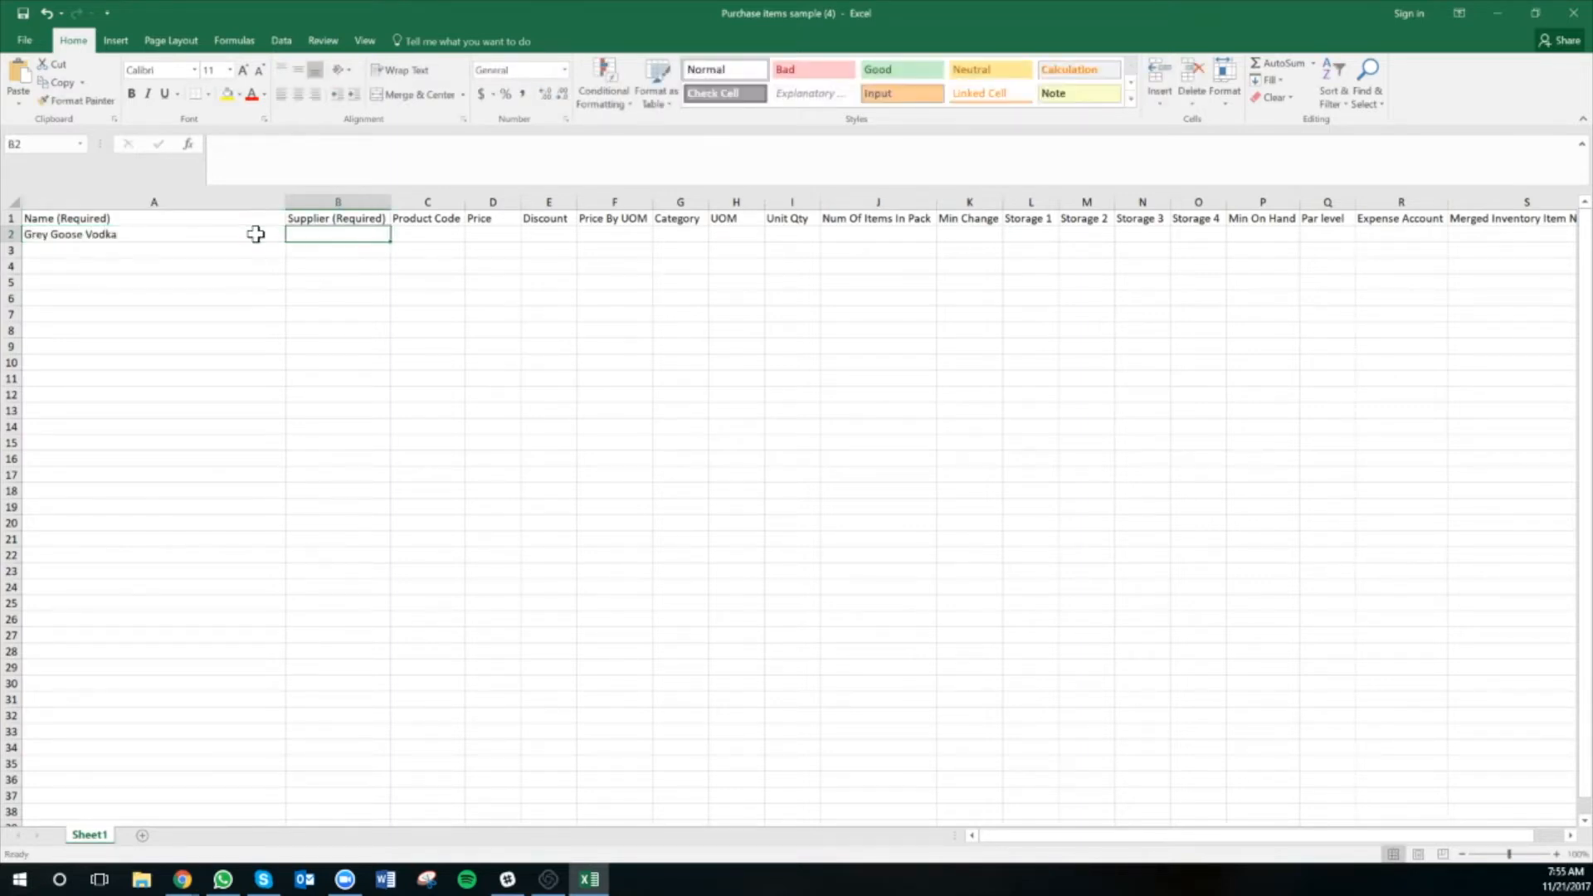
{"action": "type", "text": "Susan's Shop"}
{"action": "left_click", "coordinate": [493, 234]}
{"action": "type", "text": "100"}
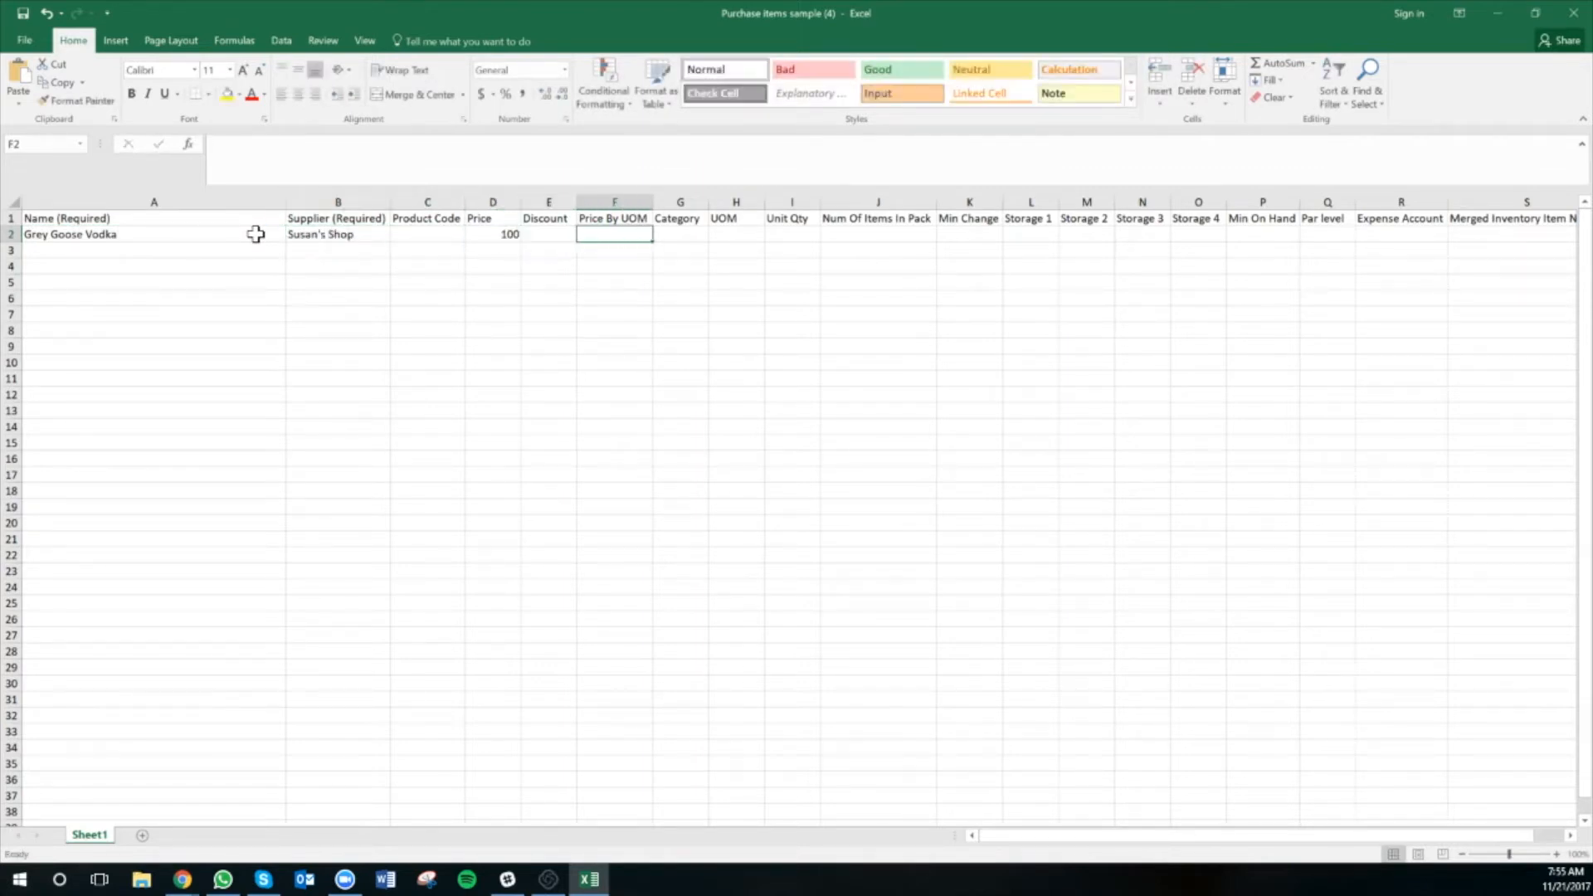
{"action": "type", "text": "ml"}
{"action": "left_click", "coordinate": [791, 234]}
{"action": "type", "text": "7"}
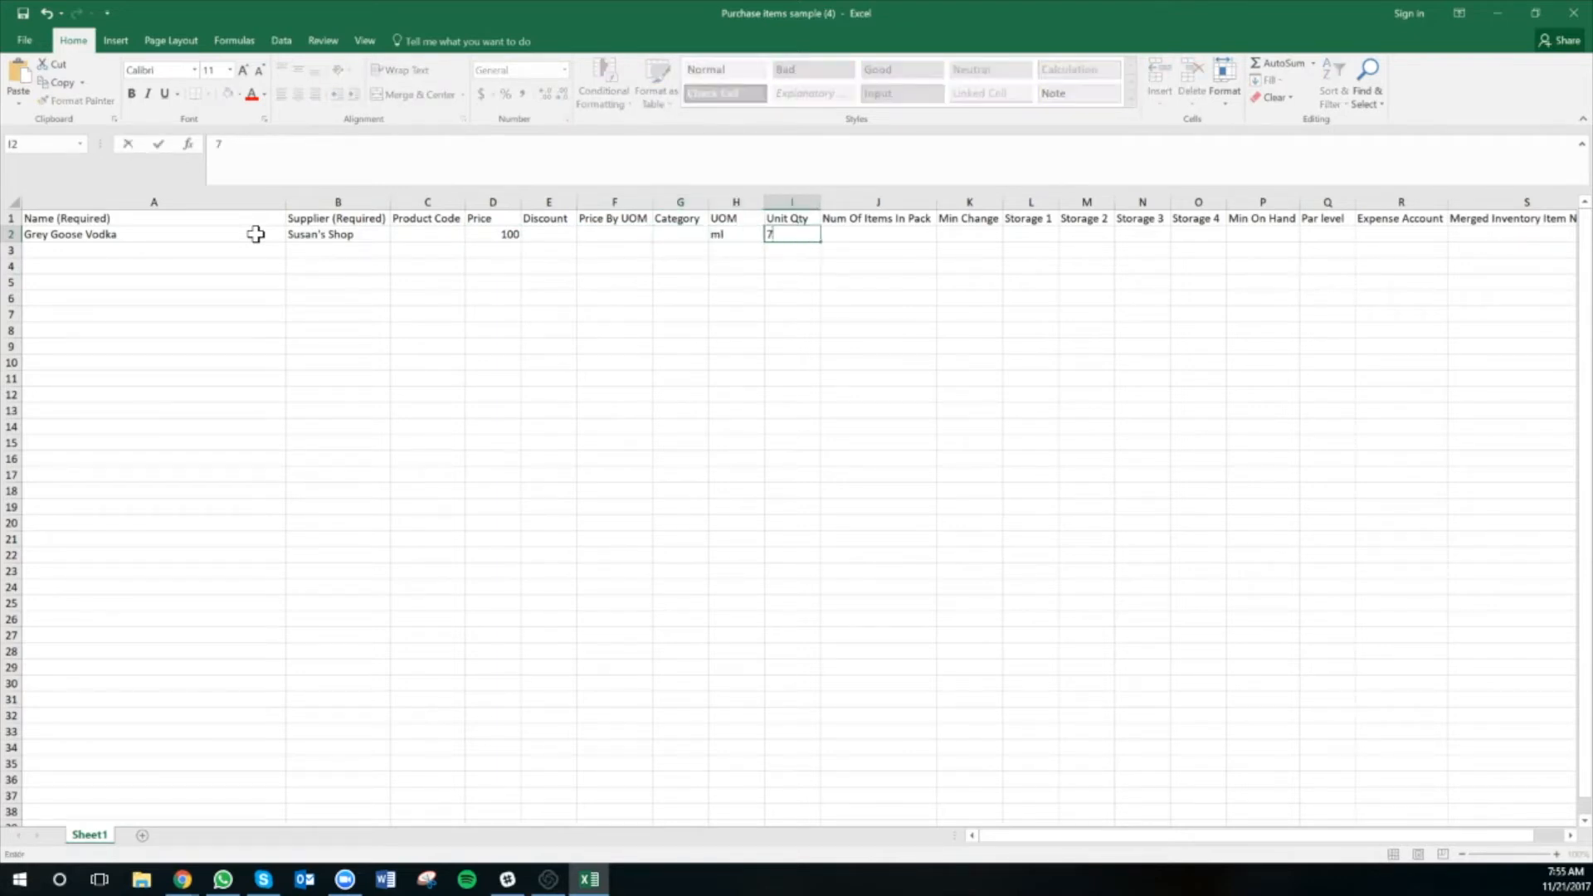
{"action": "type", "text": "50"}
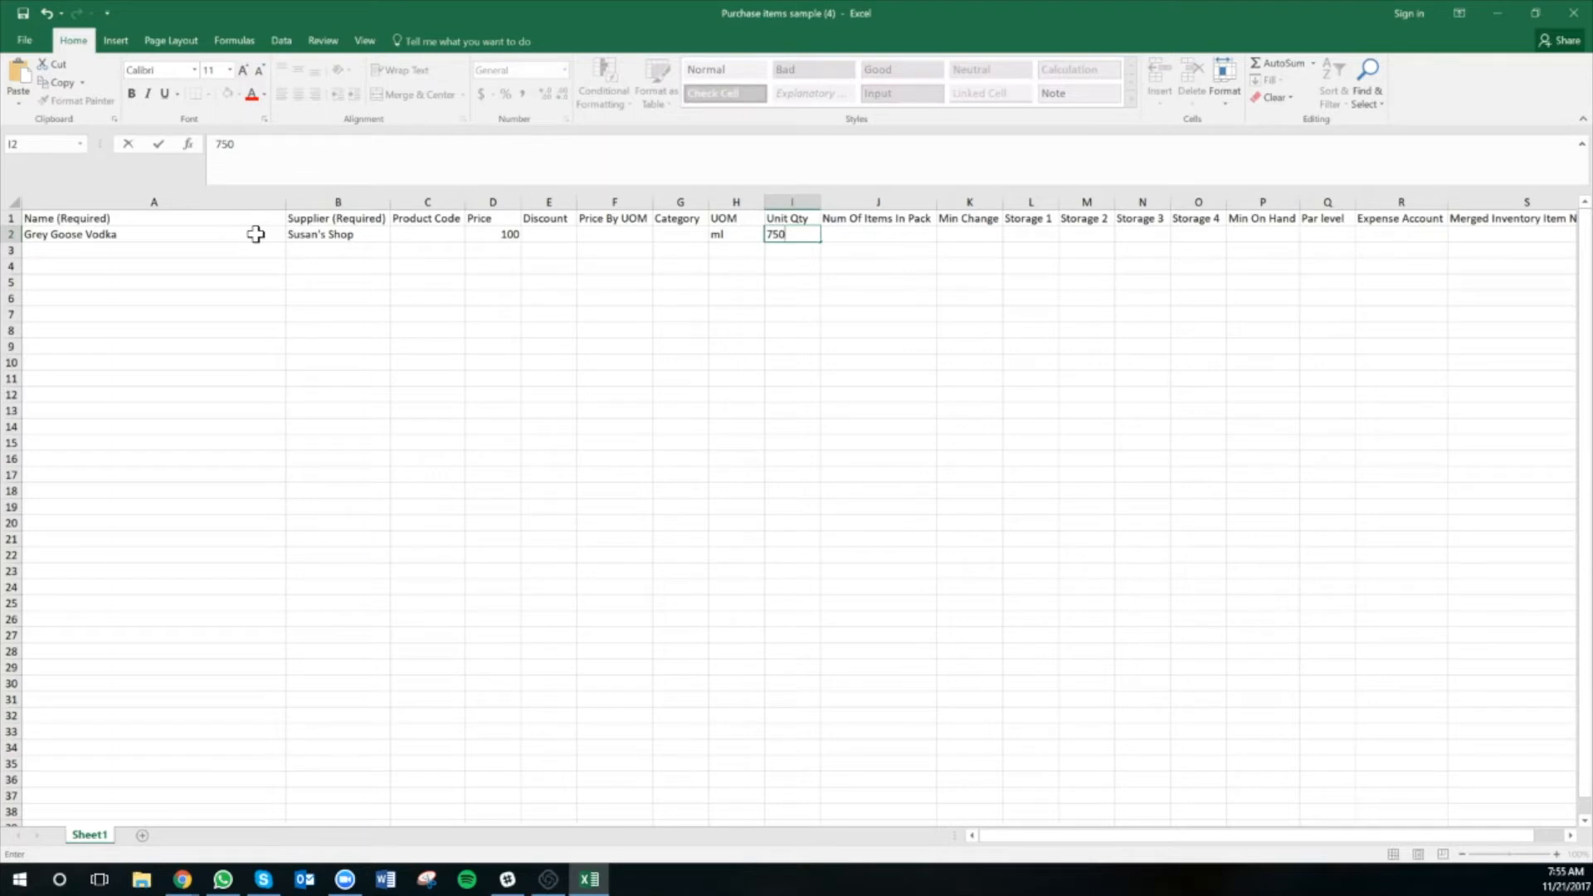
{"action": "key", "text": "tab"}
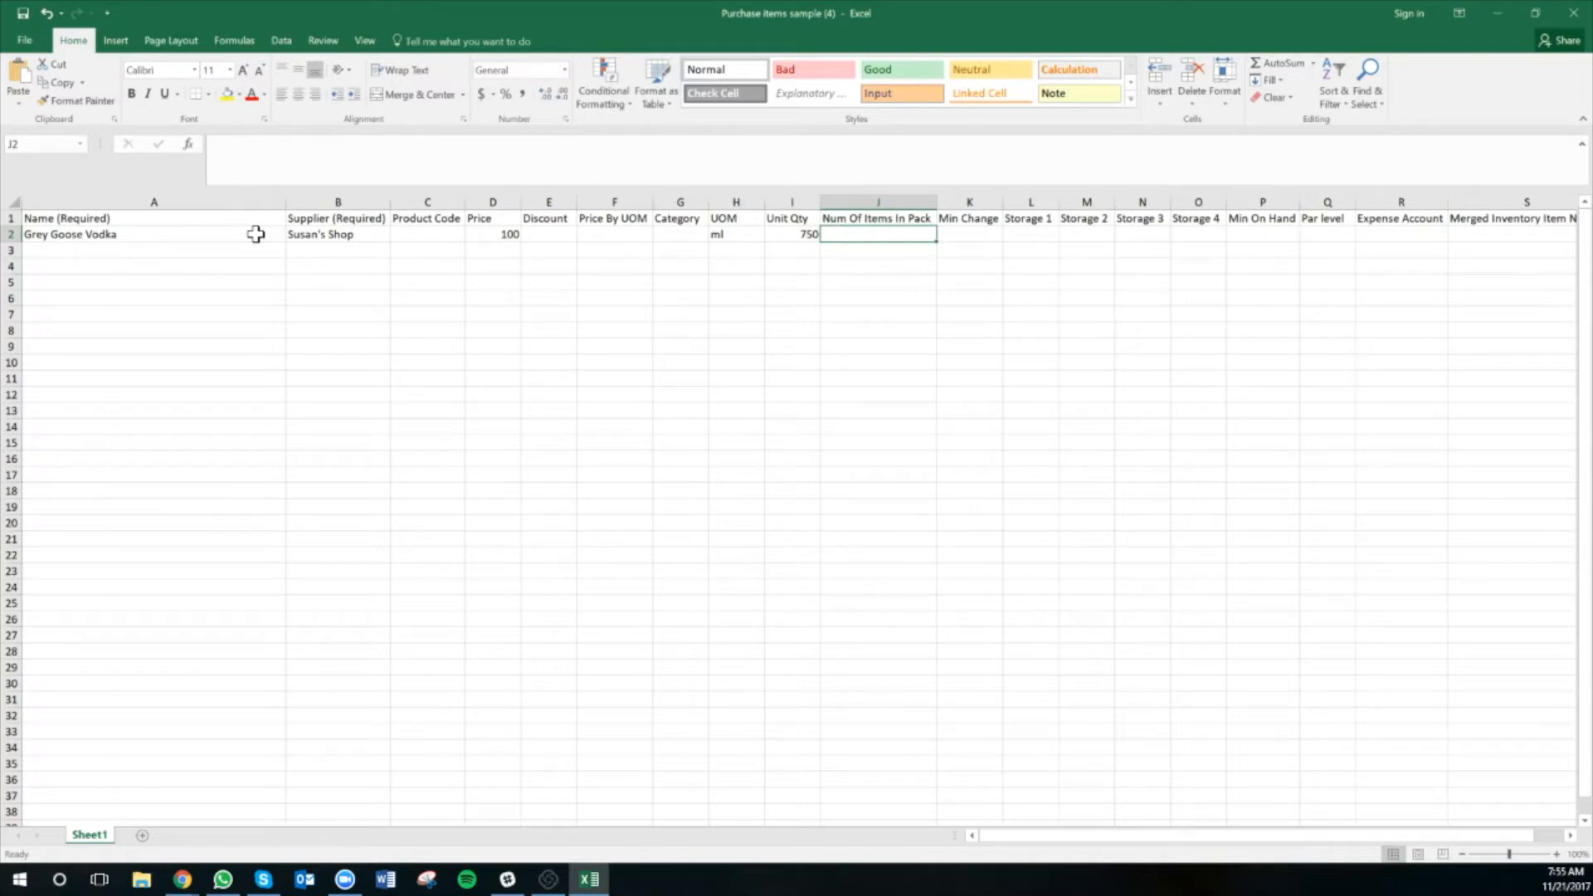
{"action": "type", "text": "12"}
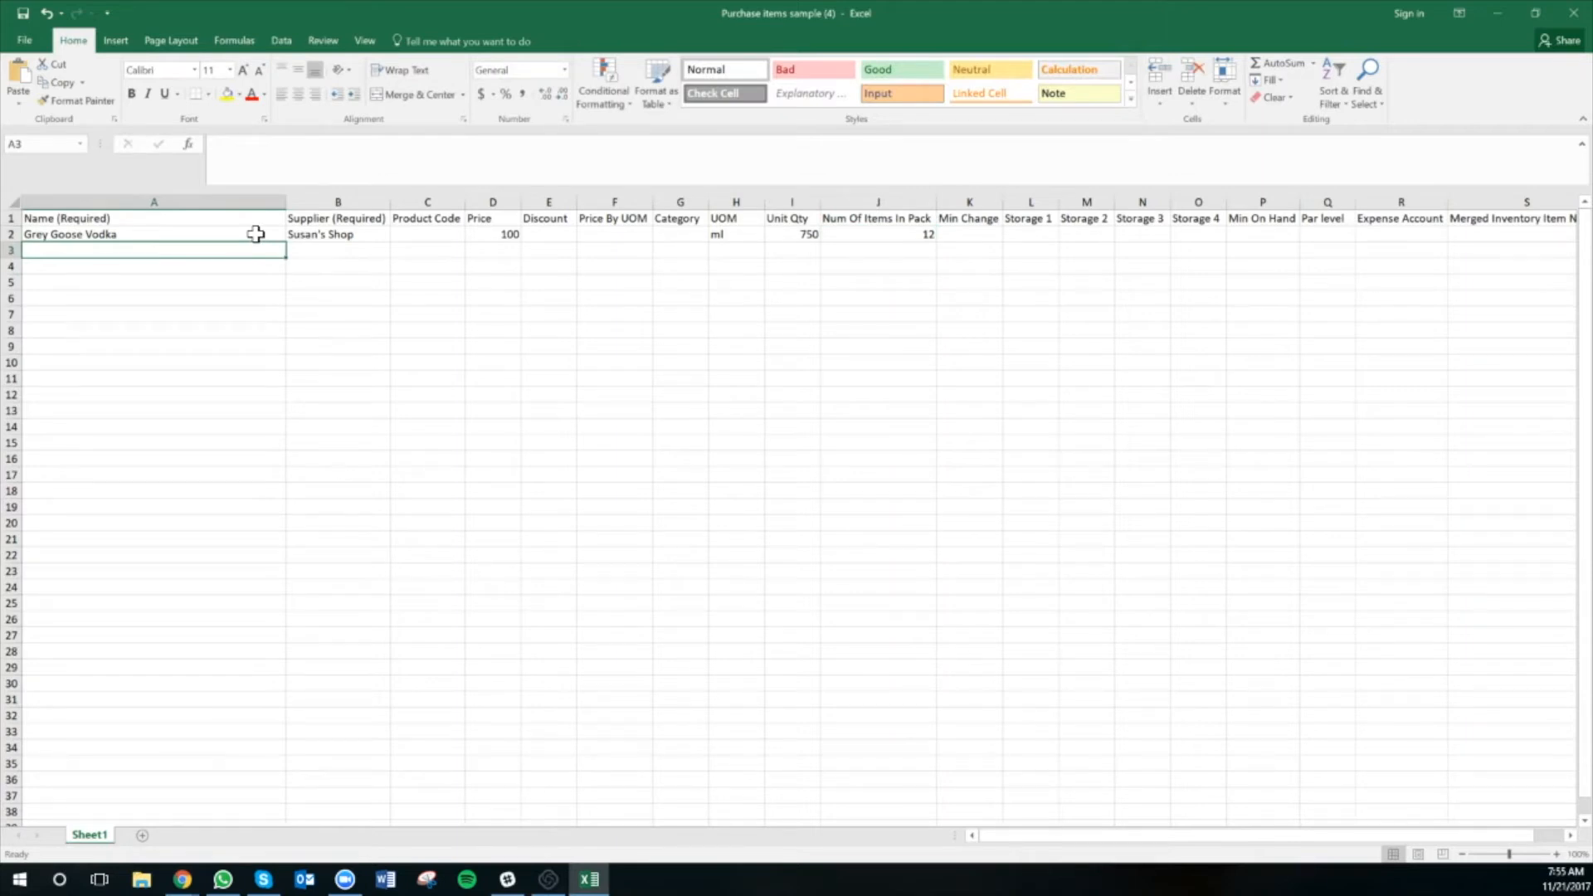
{"action": "mouse_move", "coordinate": [350, 282]}
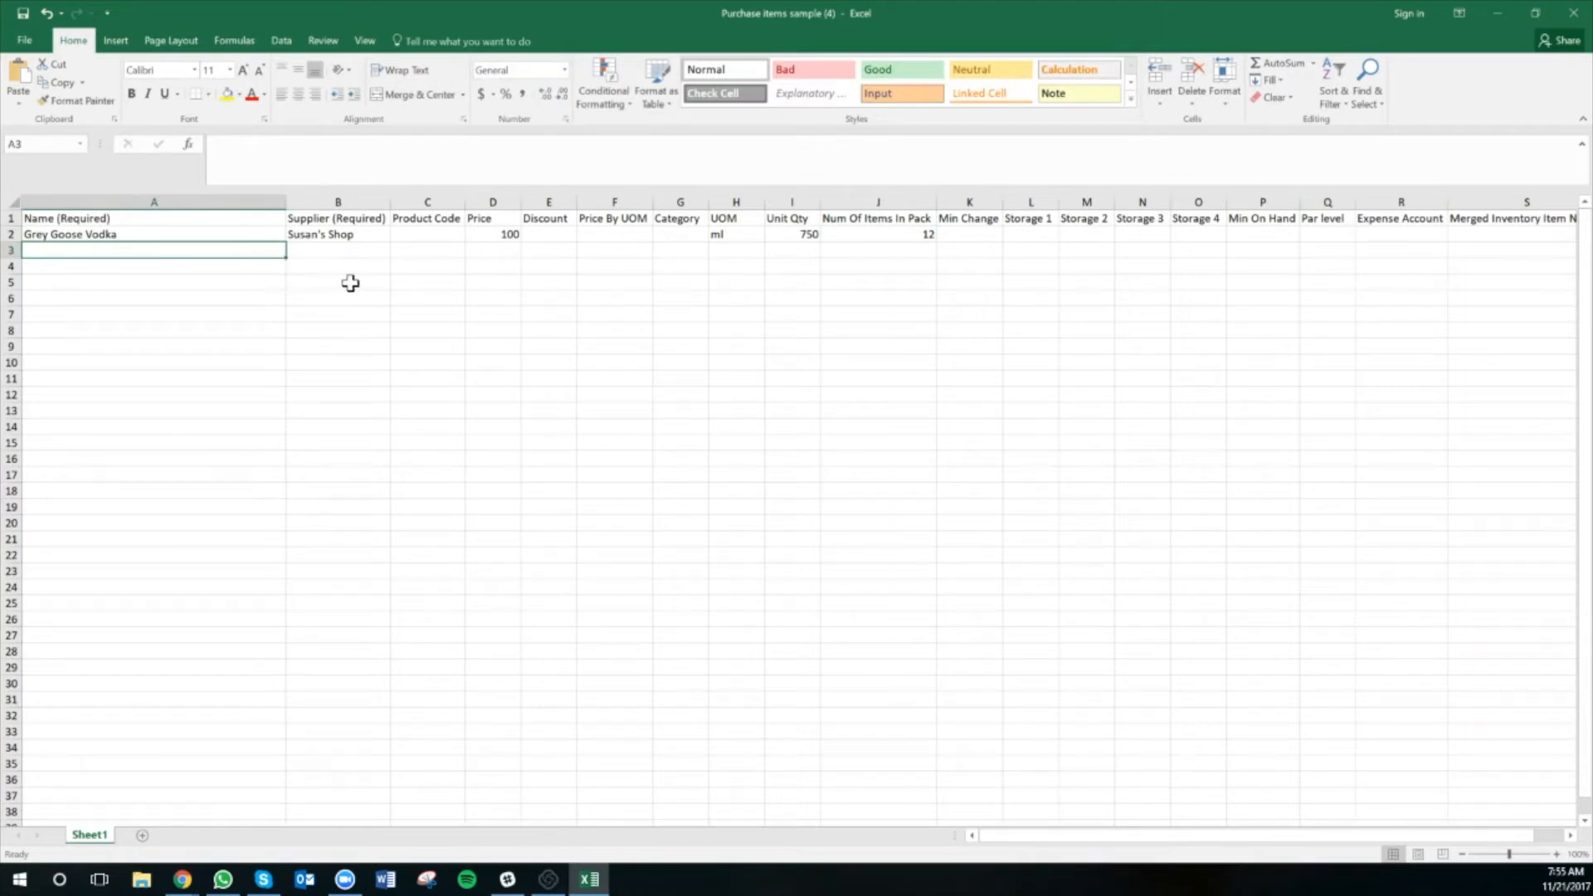
{"action": "mouse_move", "coordinate": [447, 269]}
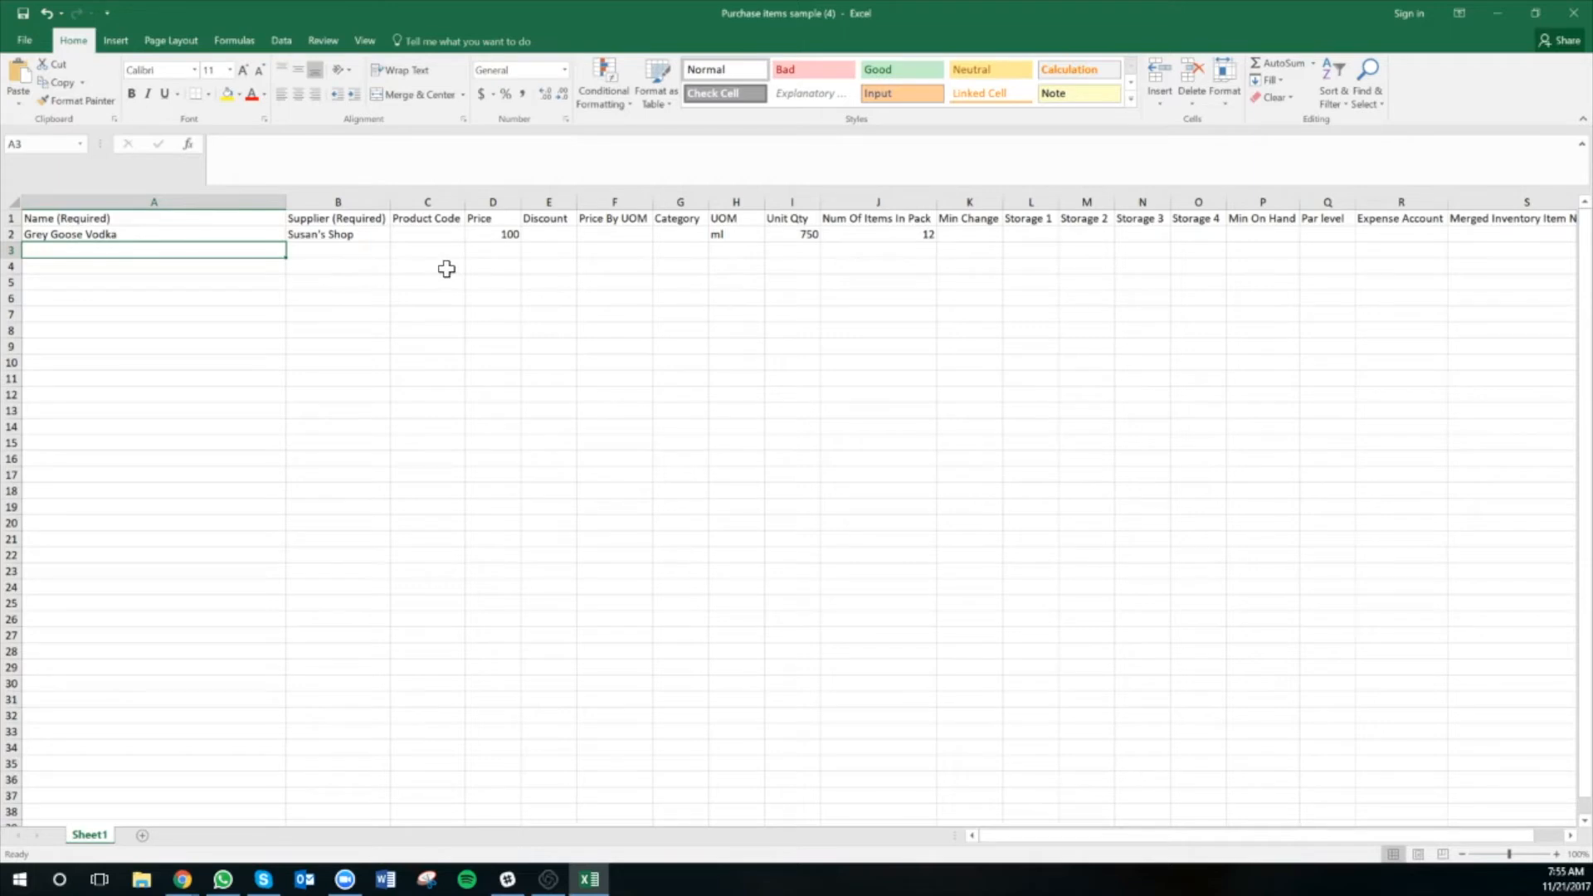
- Review the Product Code, Discount, Price By UOM, Category, Storage and Par level columns for the vodka row
{"action": "left_click", "coordinate": [427, 202]}
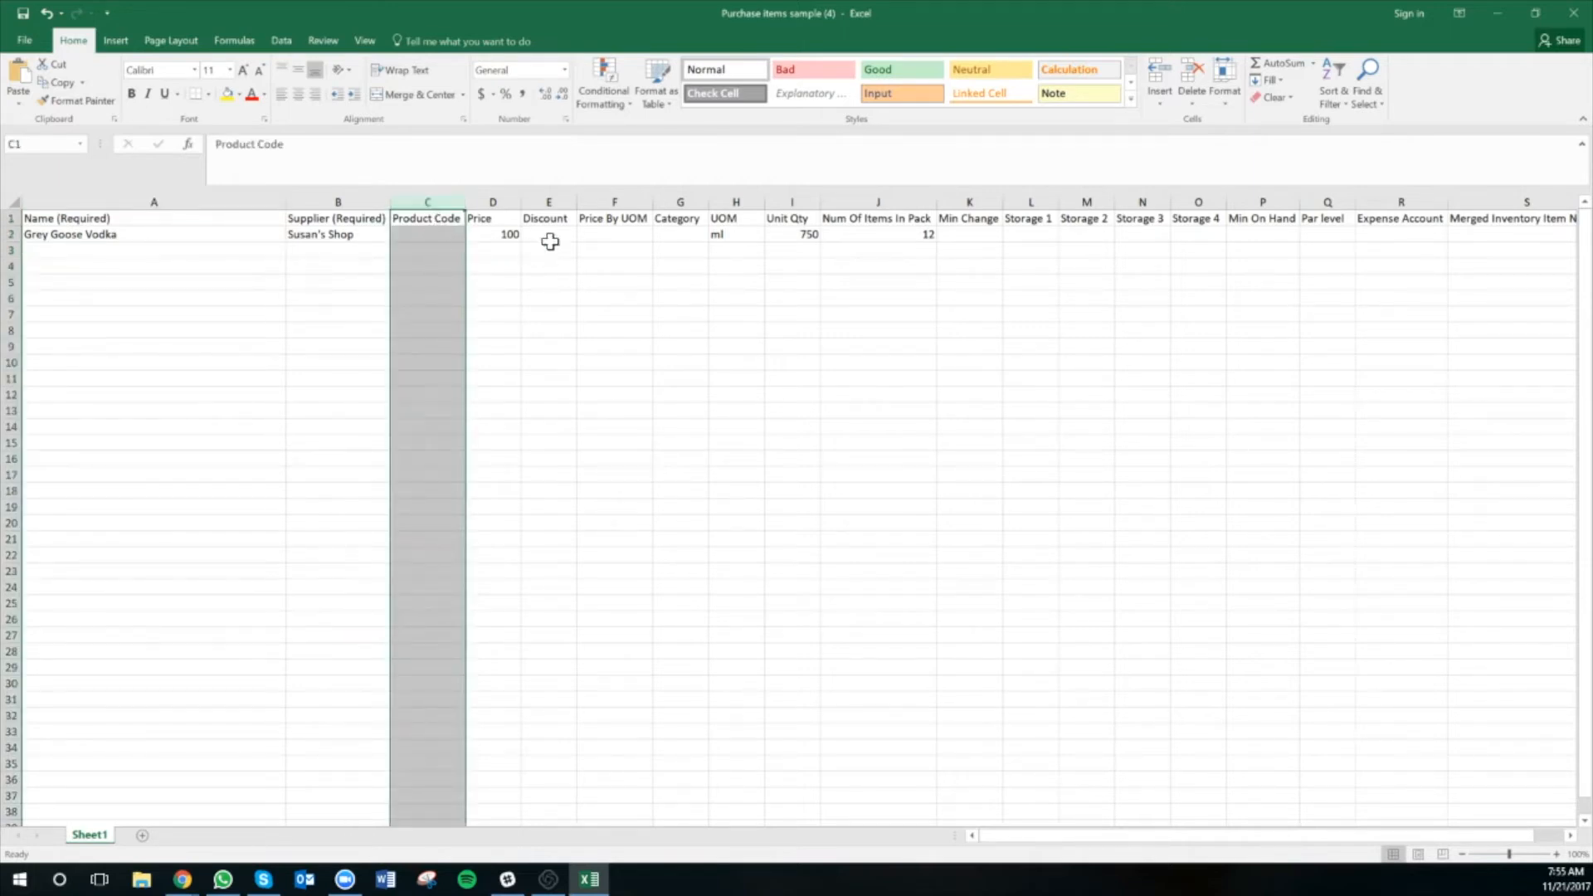
{"action": "left_click", "coordinate": [549, 202]}
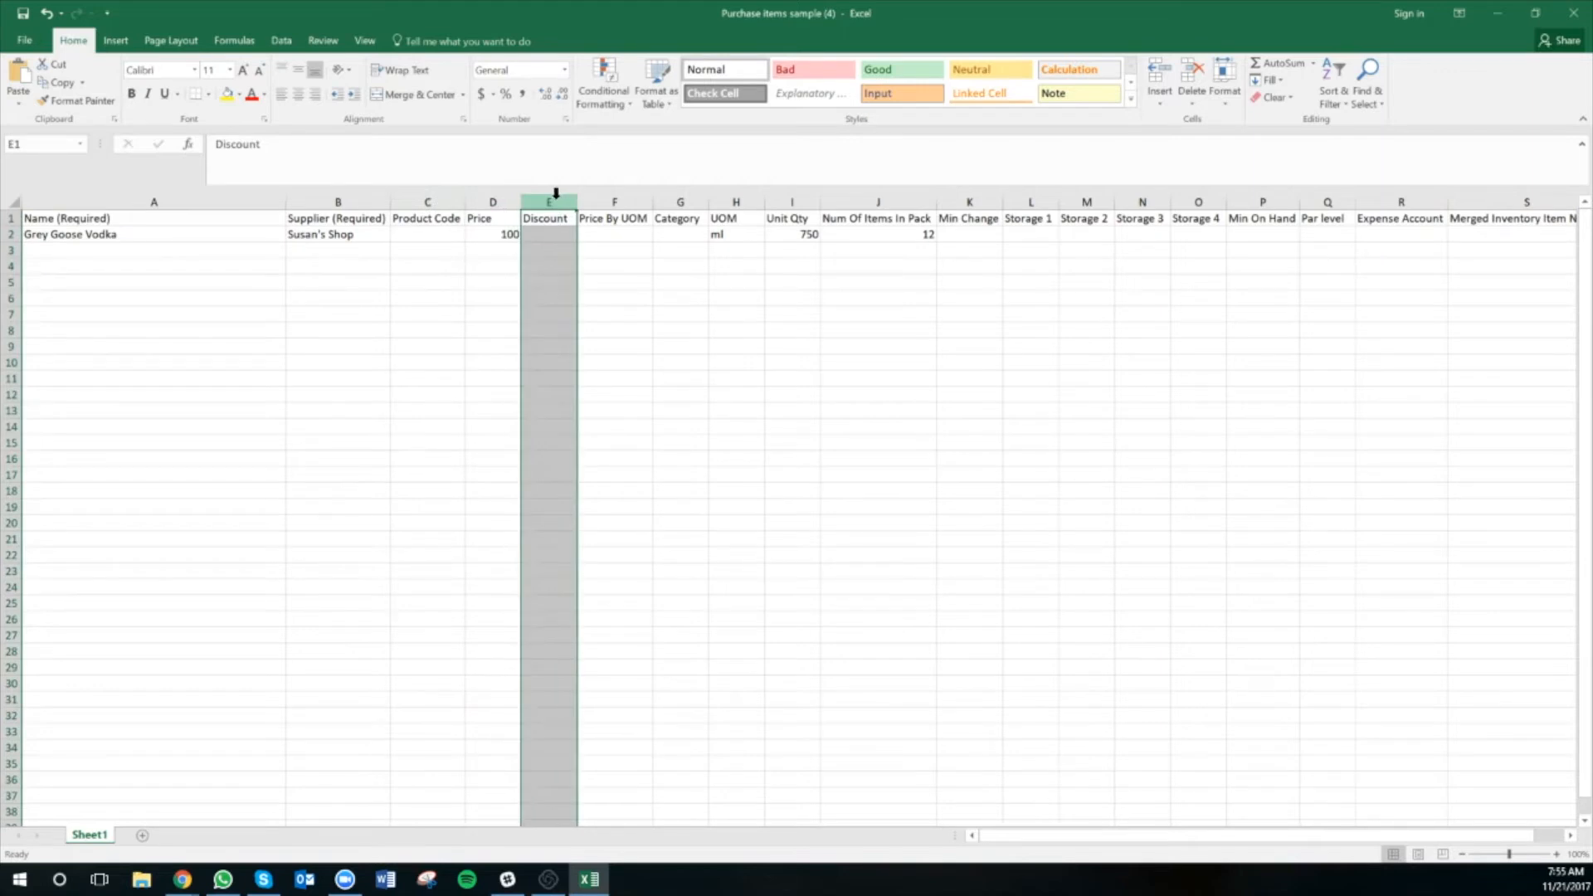
{"action": "mouse_move", "coordinate": [583, 198]}
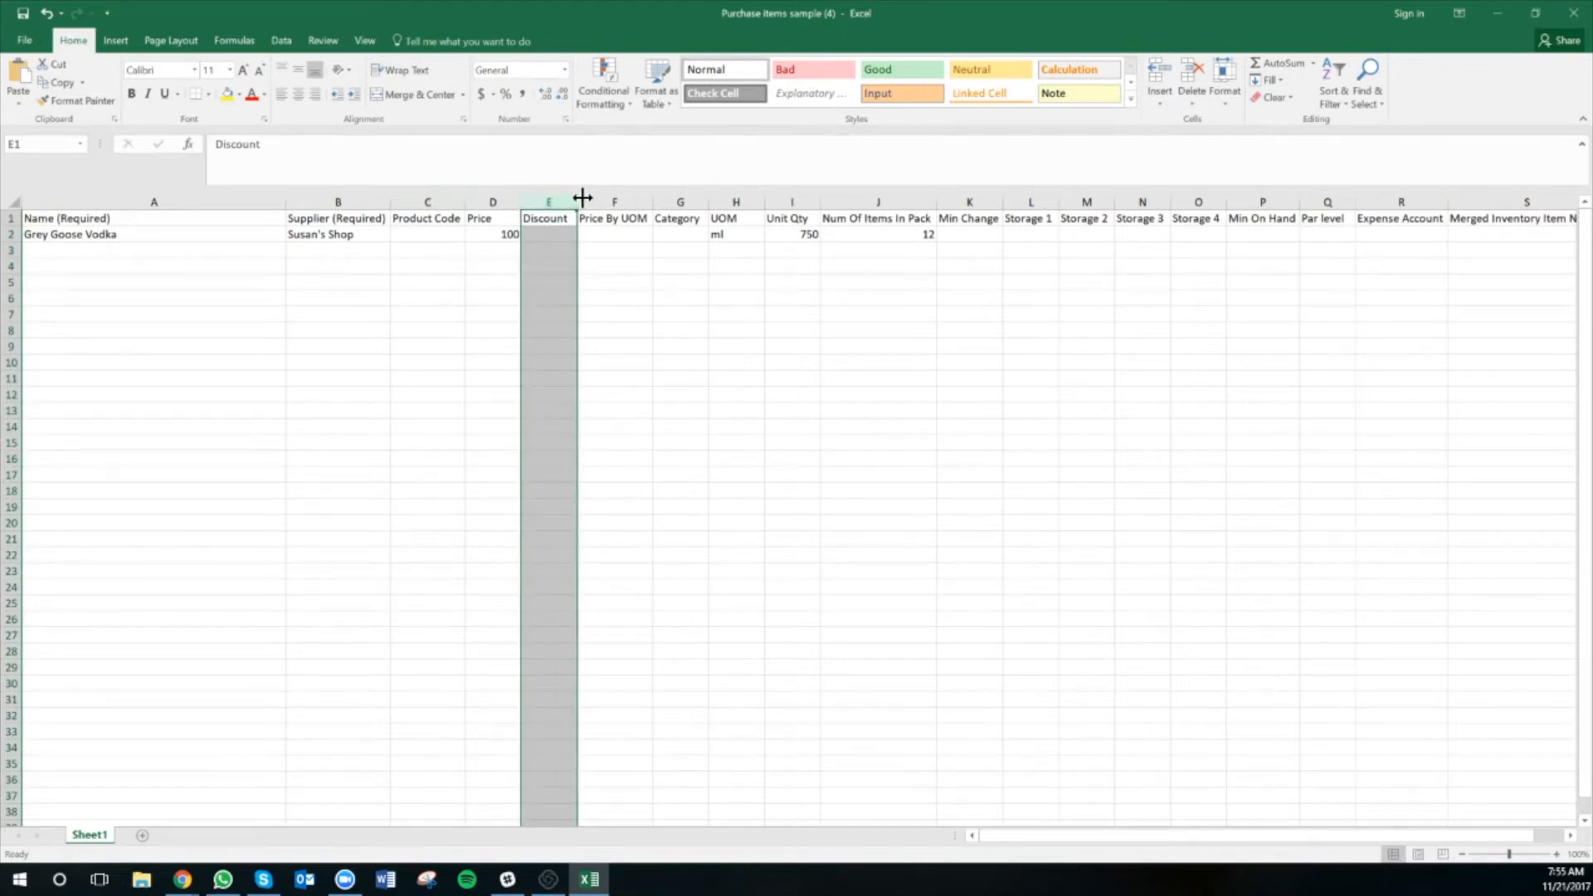
{"action": "left_click", "coordinate": [614, 202]}
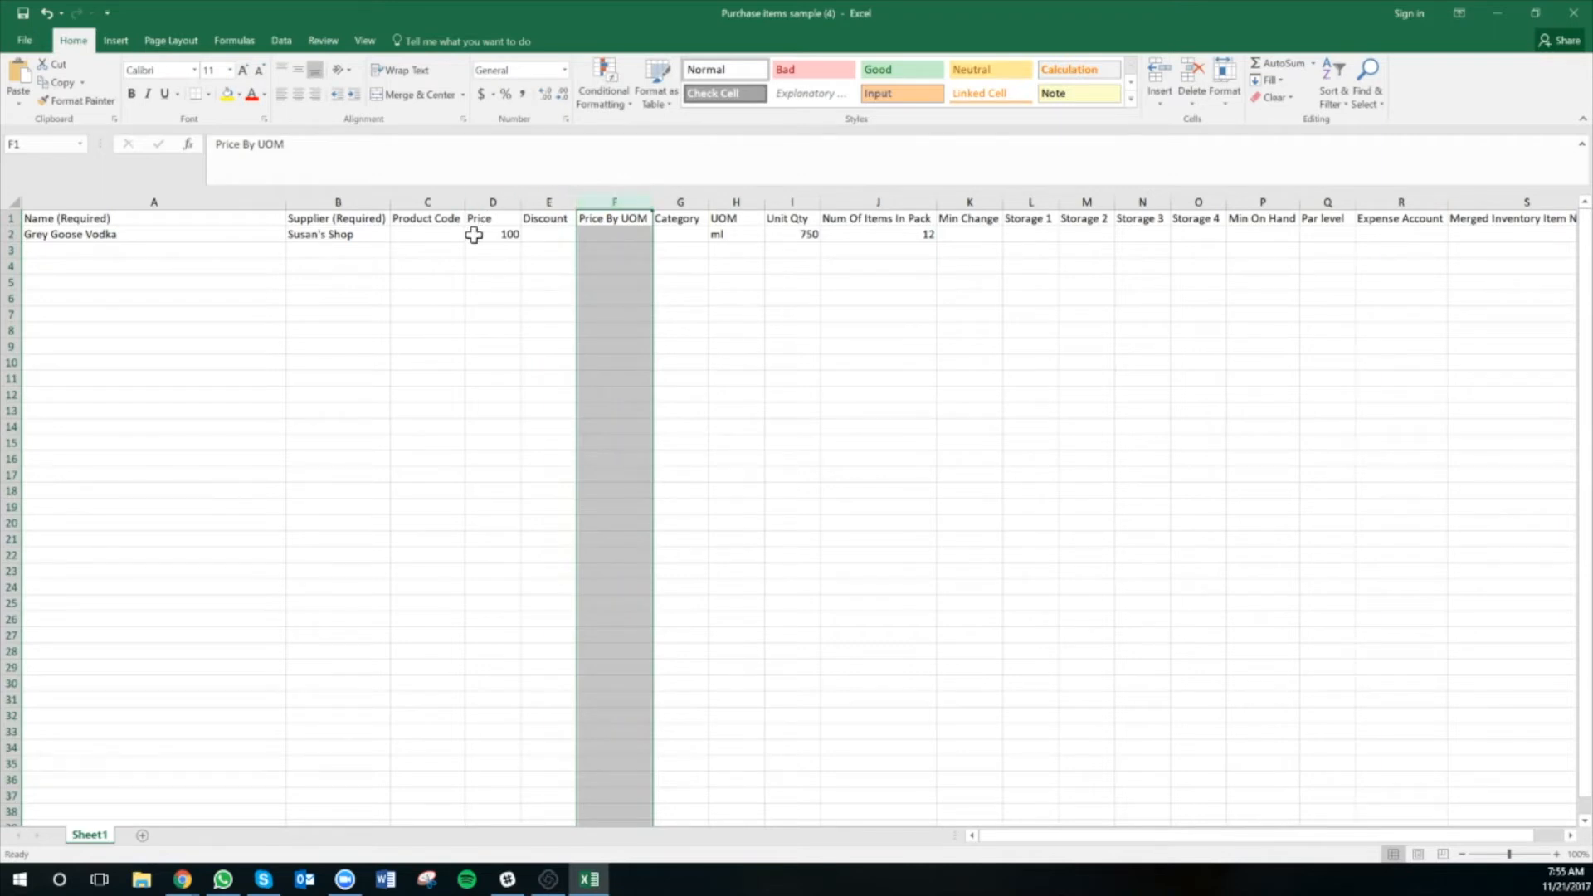
{"action": "mouse_move", "coordinate": [986, 251]}
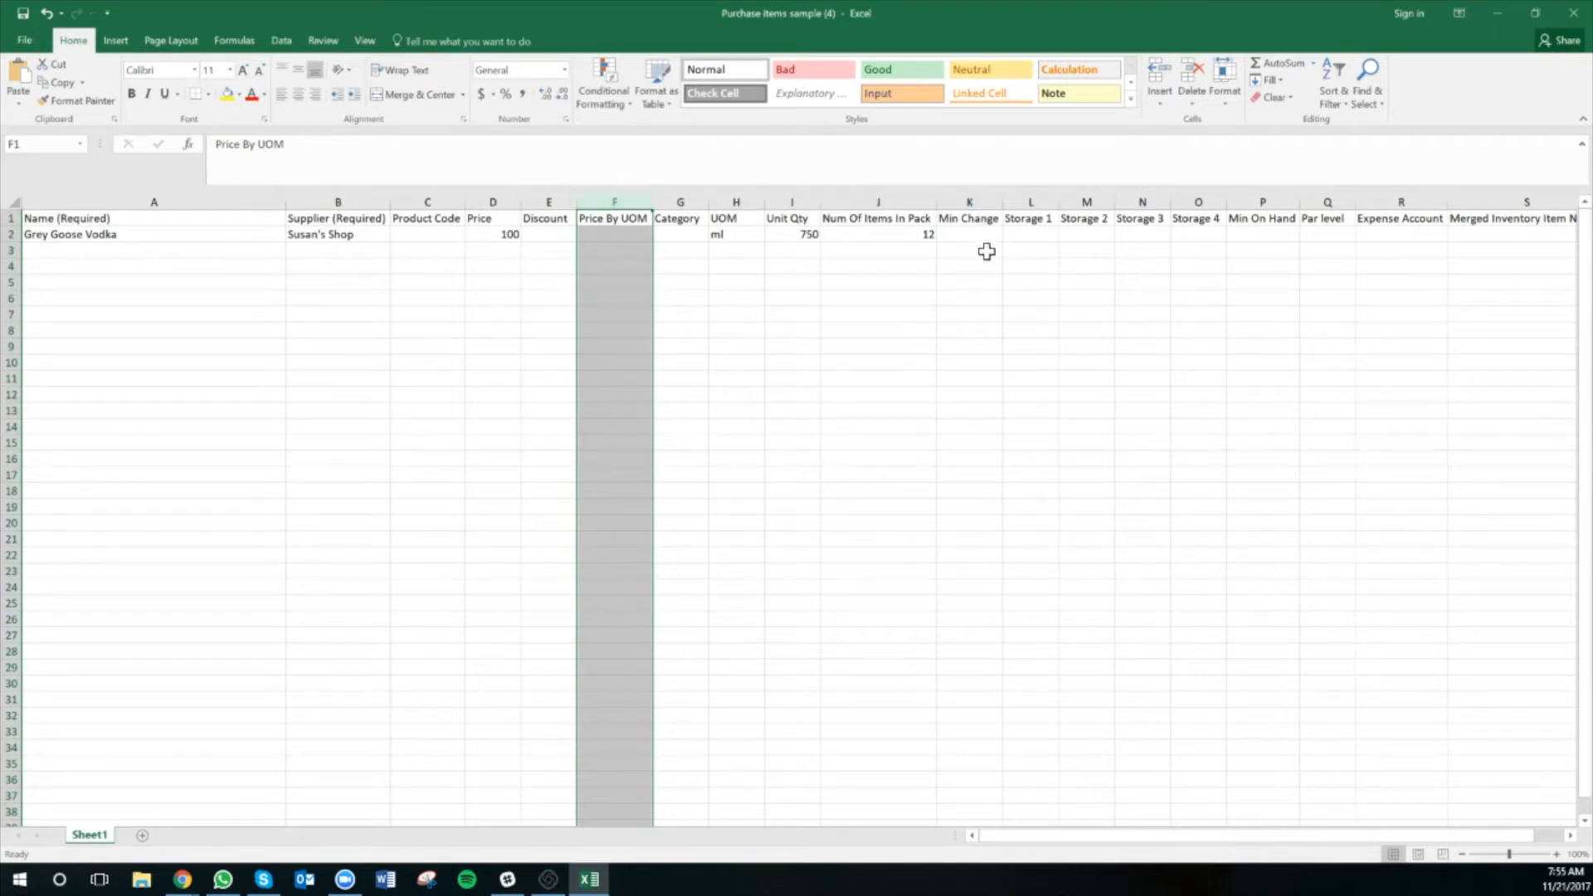
{"action": "left_click", "coordinate": [614, 234]}
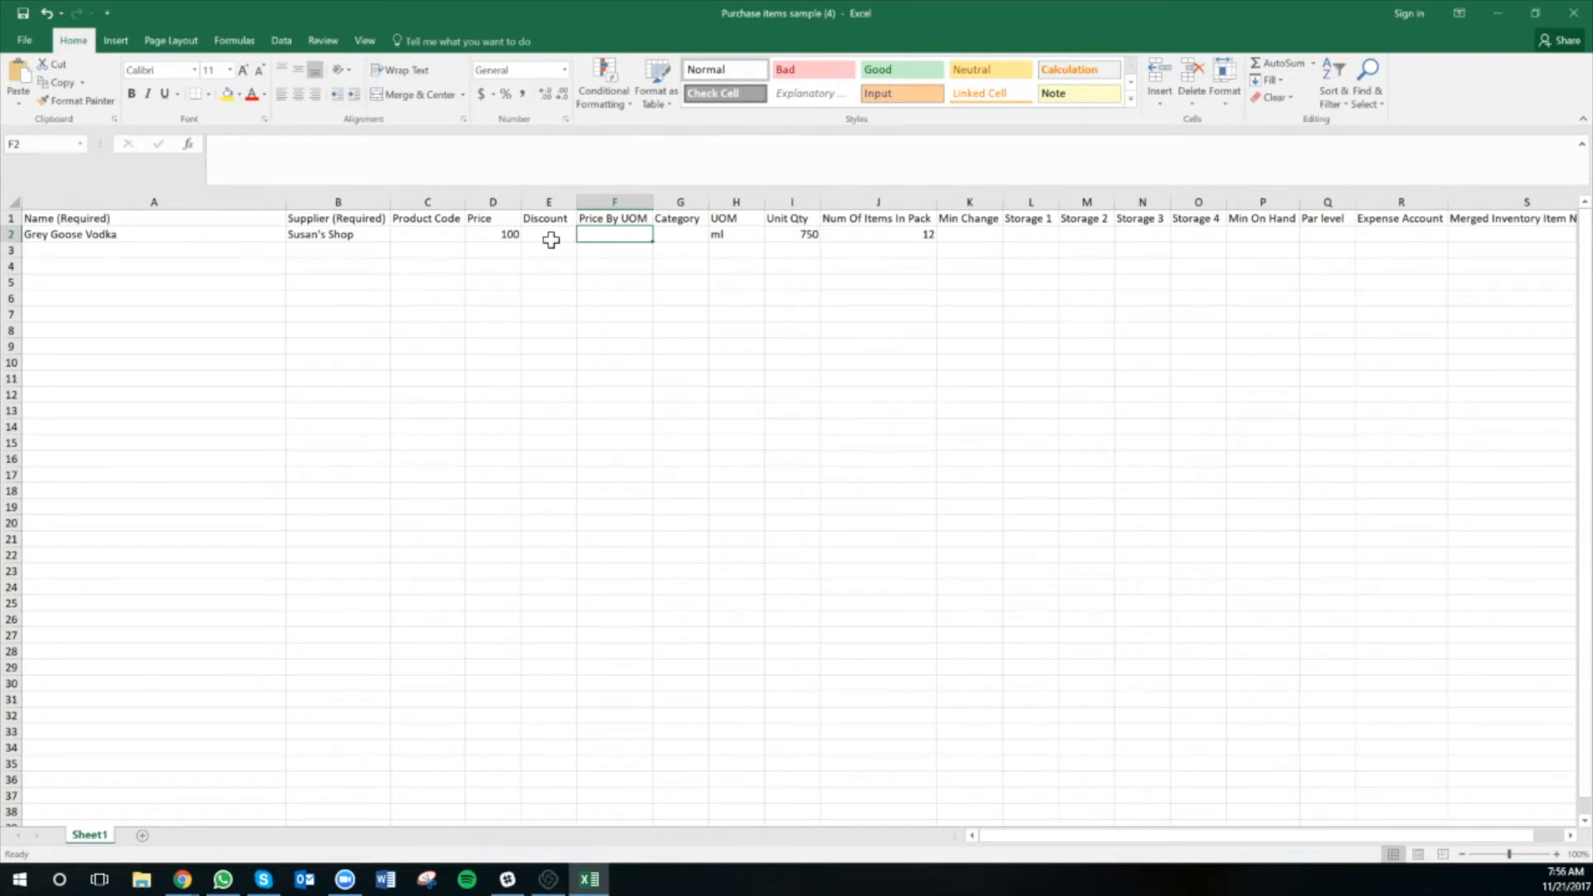
{"action": "left_click", "coordinate": [679, 203]}
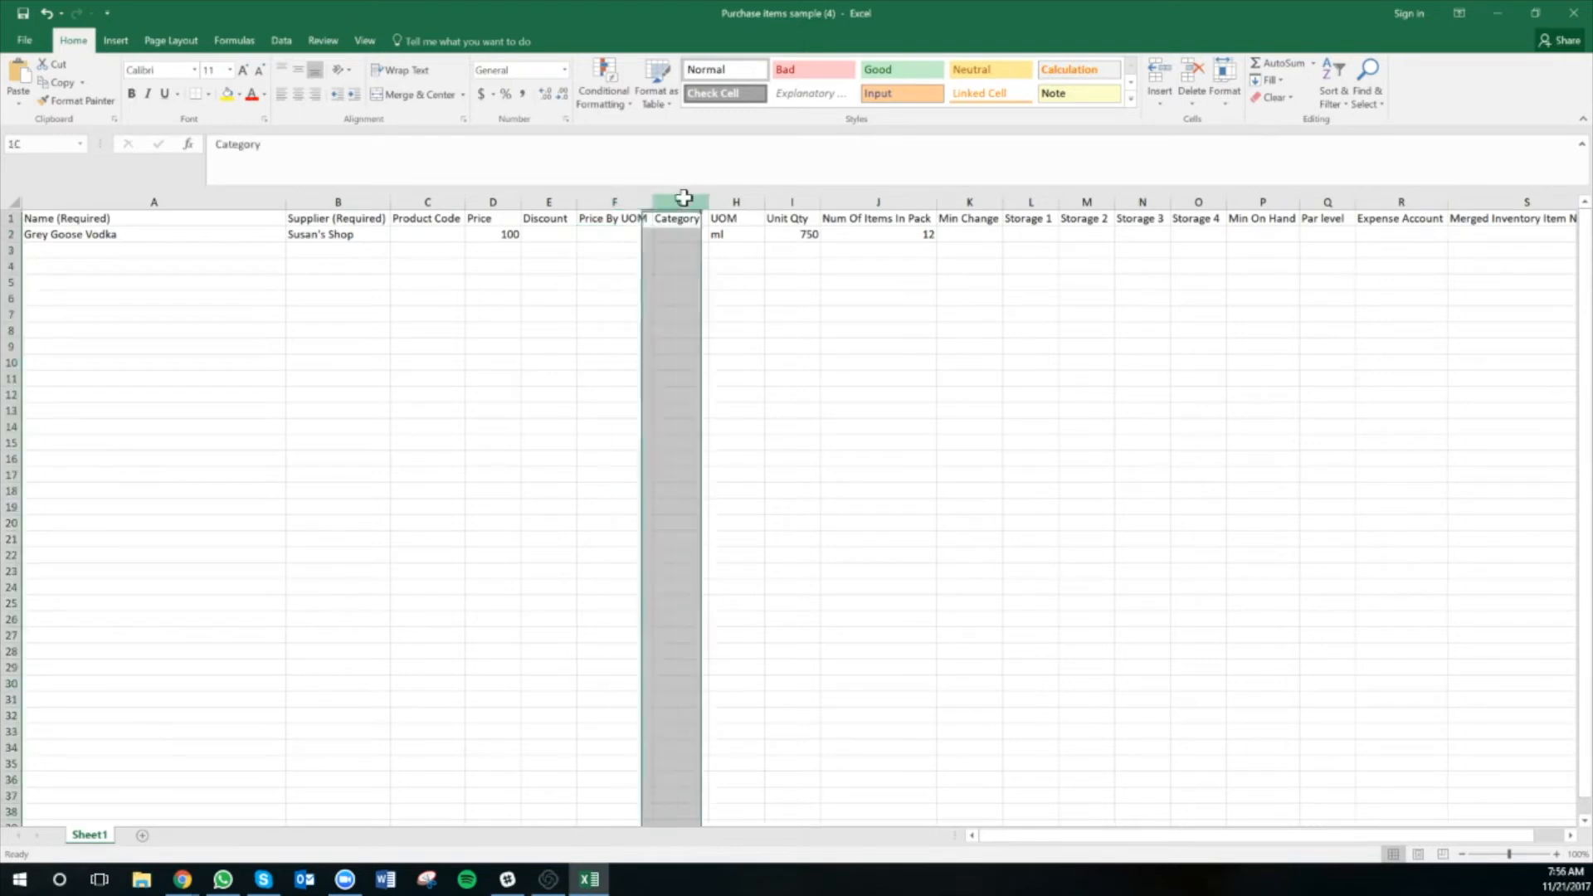
{"action": "left_click", "coordinate": [678, 202]}
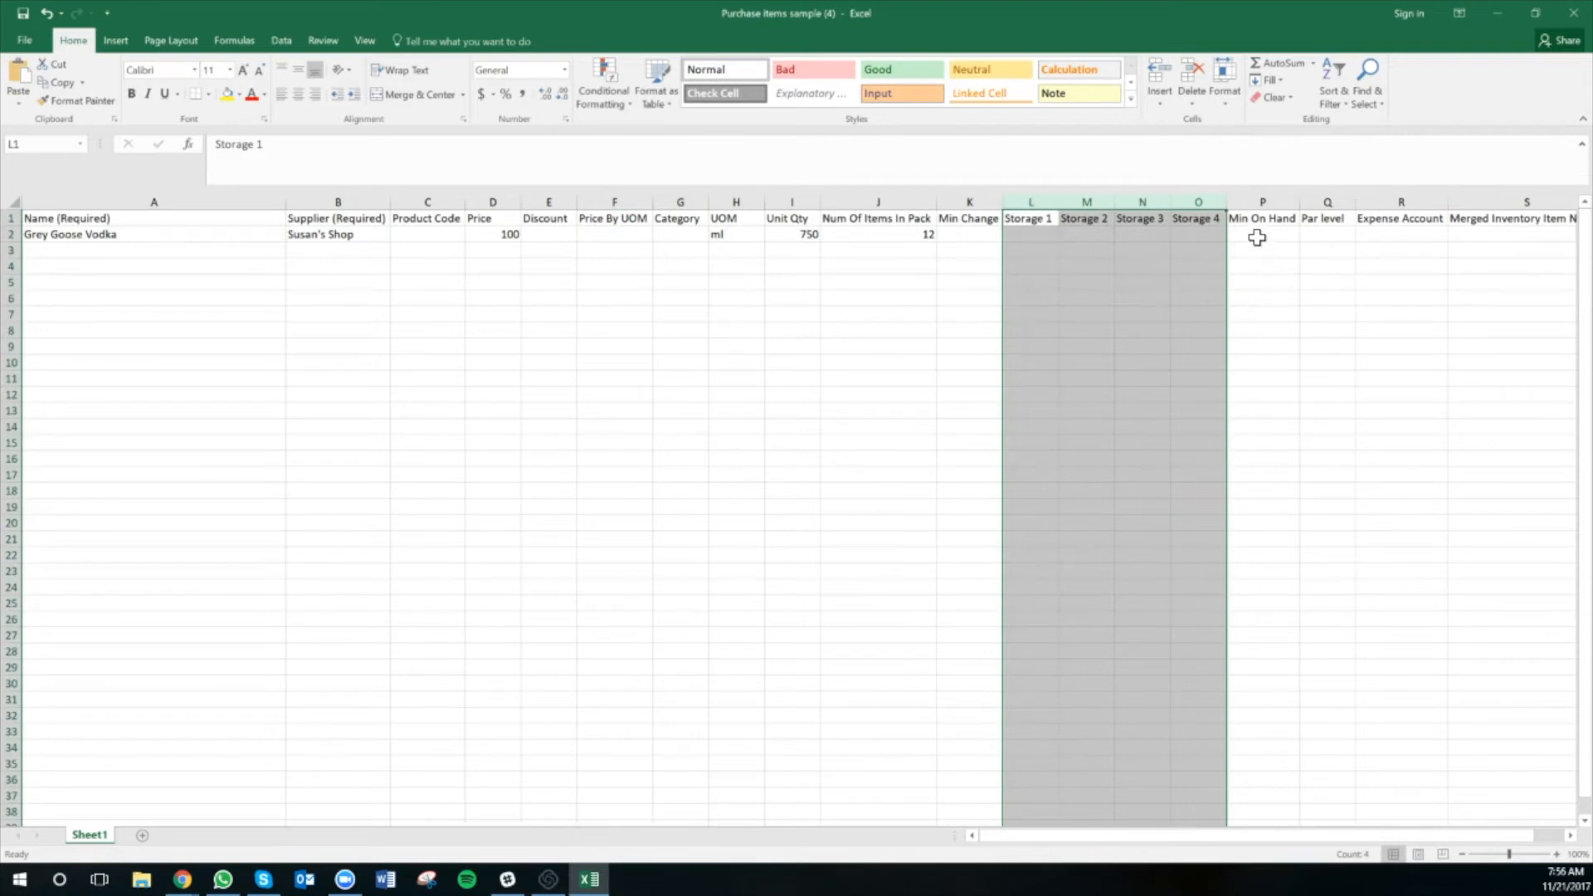
{"action": "mouse_move", "coordinate": [1261, 209]}
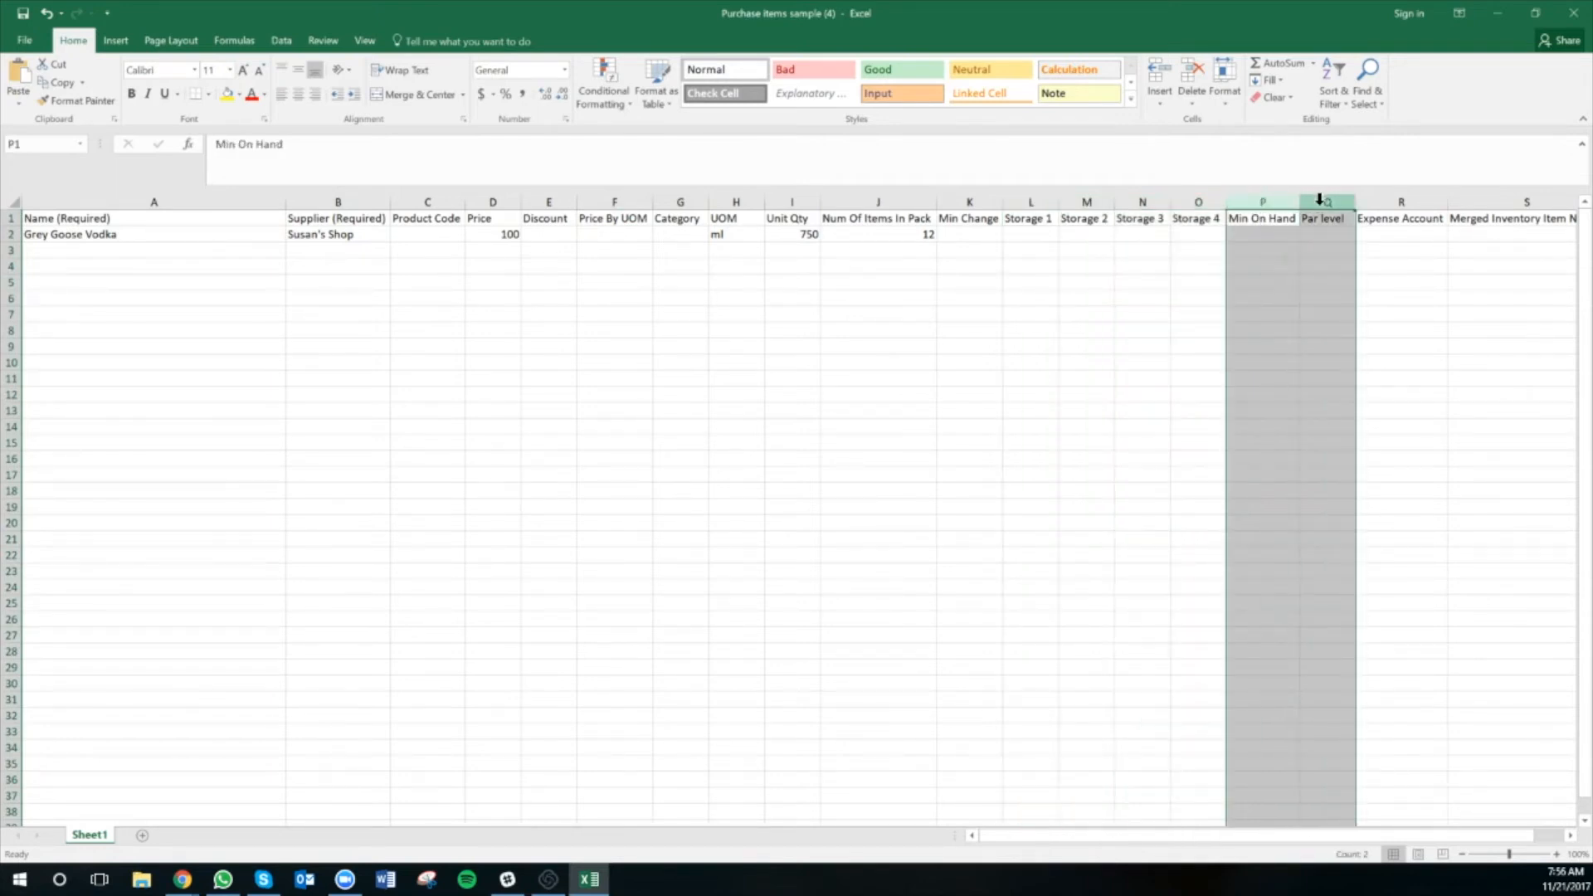
{"action": "mouse_move", "coordinate": [1314, 239]}
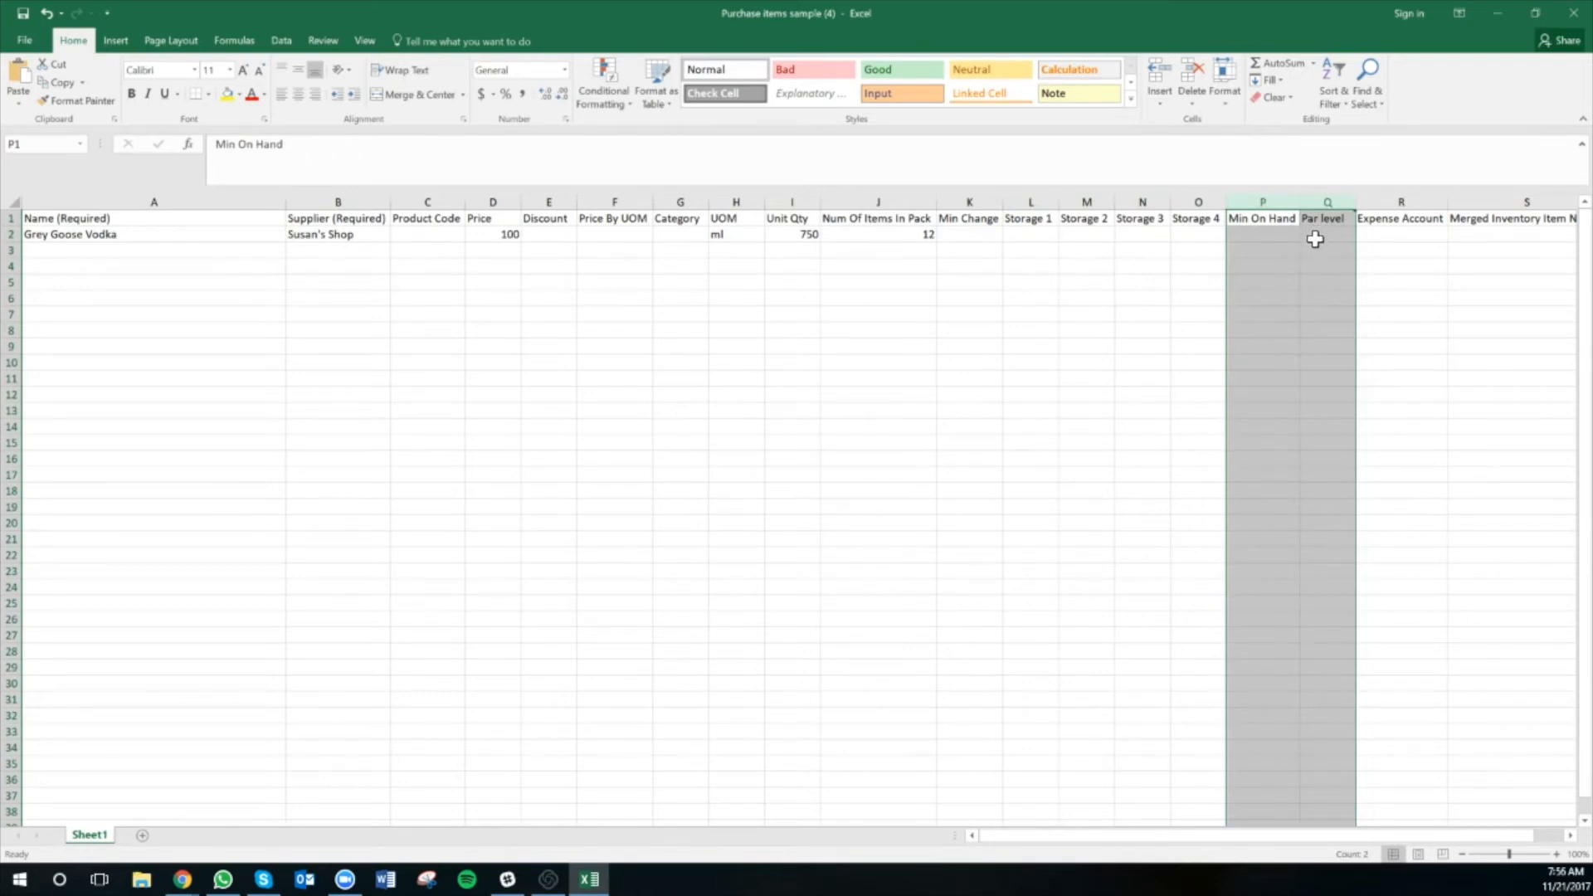
{"action": "left_click", "coordinate": [1327, 234]}
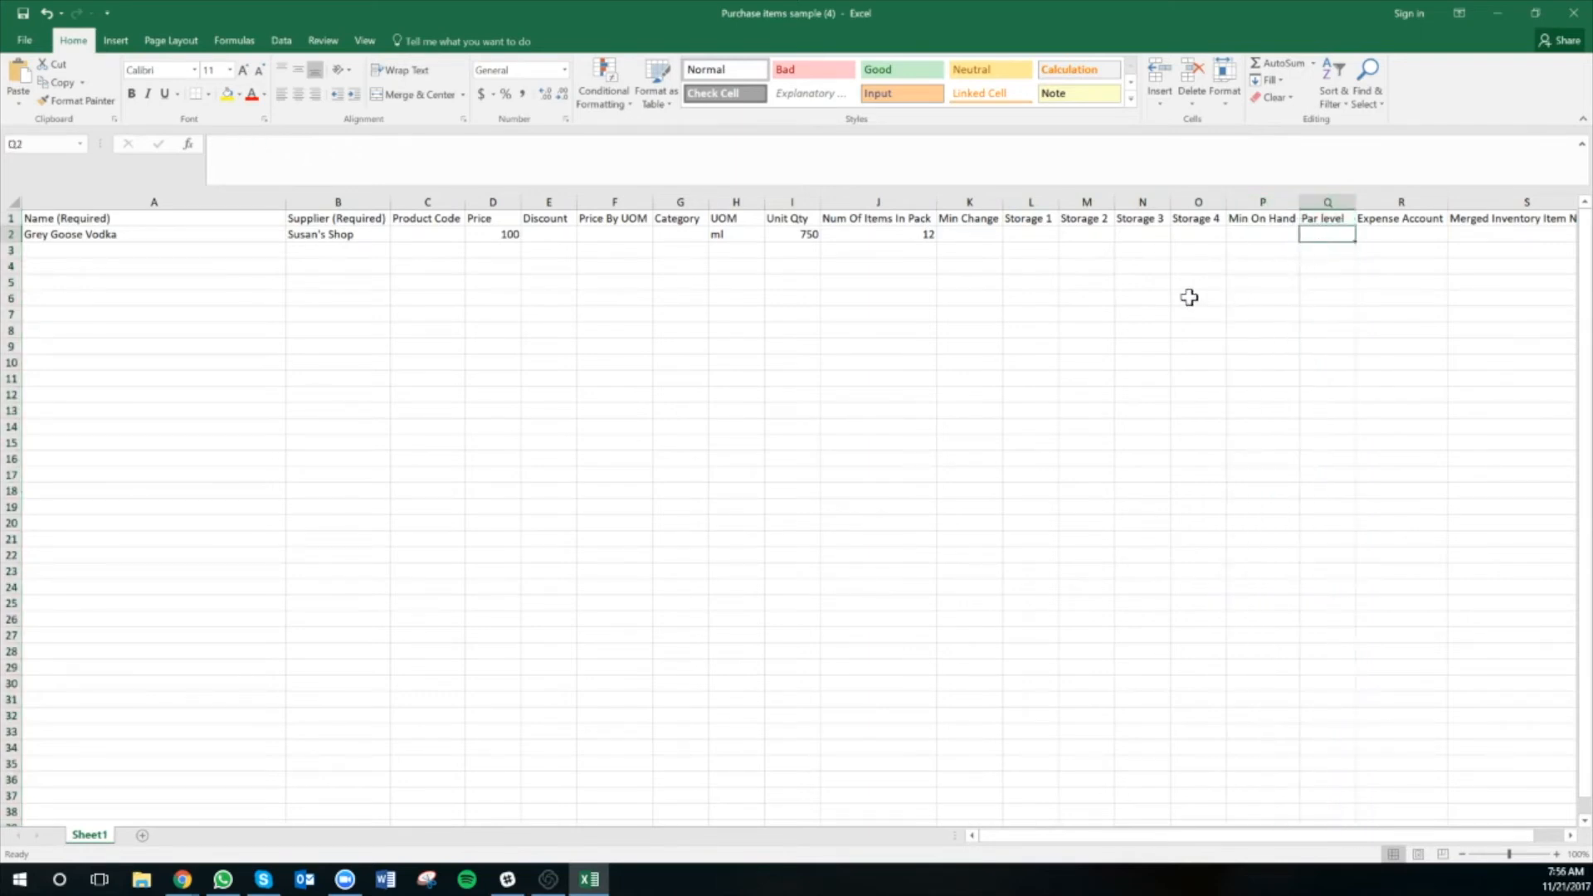
{"action": "mouse_move", "coordinate": [232, 271]}
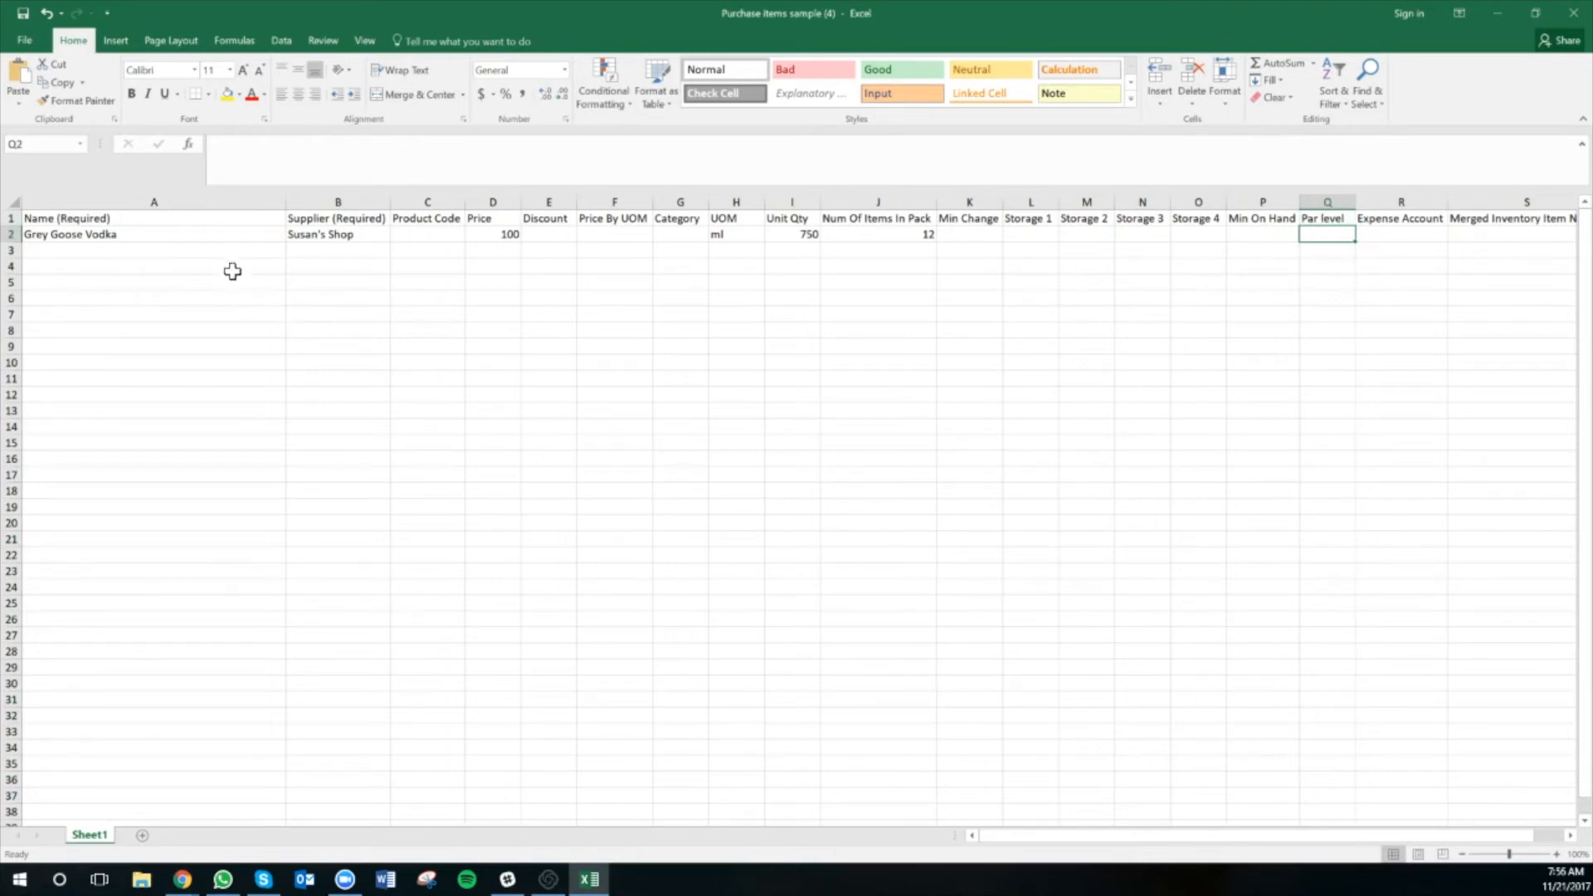
{"action": "mouse_move", "coordinate": [216, 257]}
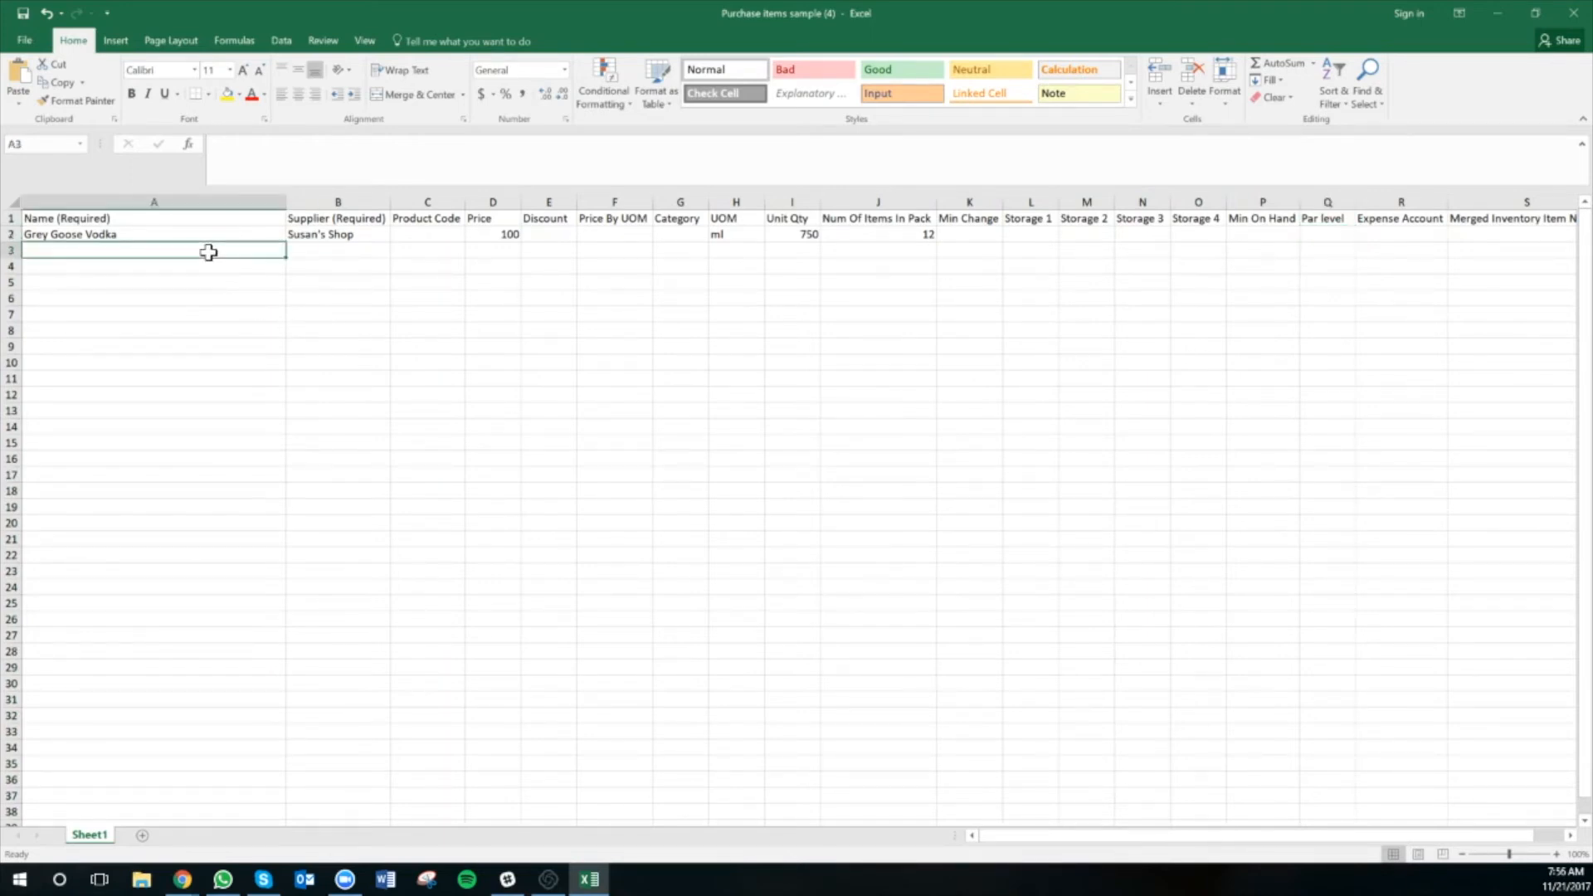
{"action": "mouse_move", "coordinate": [232, 322]}
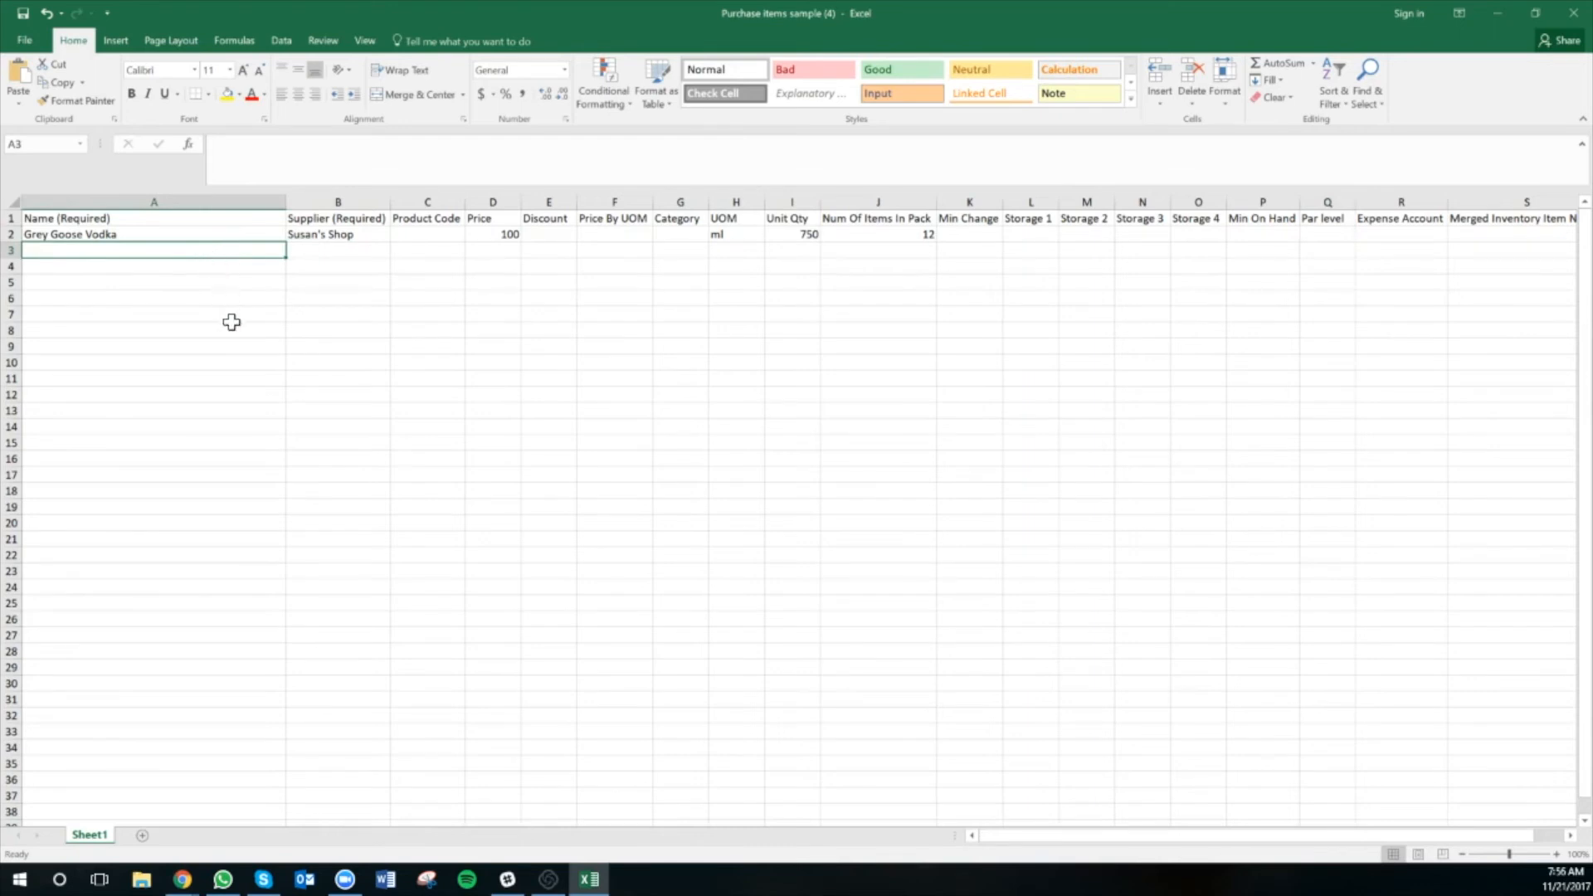
{"action": "mouse_move", "coordinate": [244, 333]}
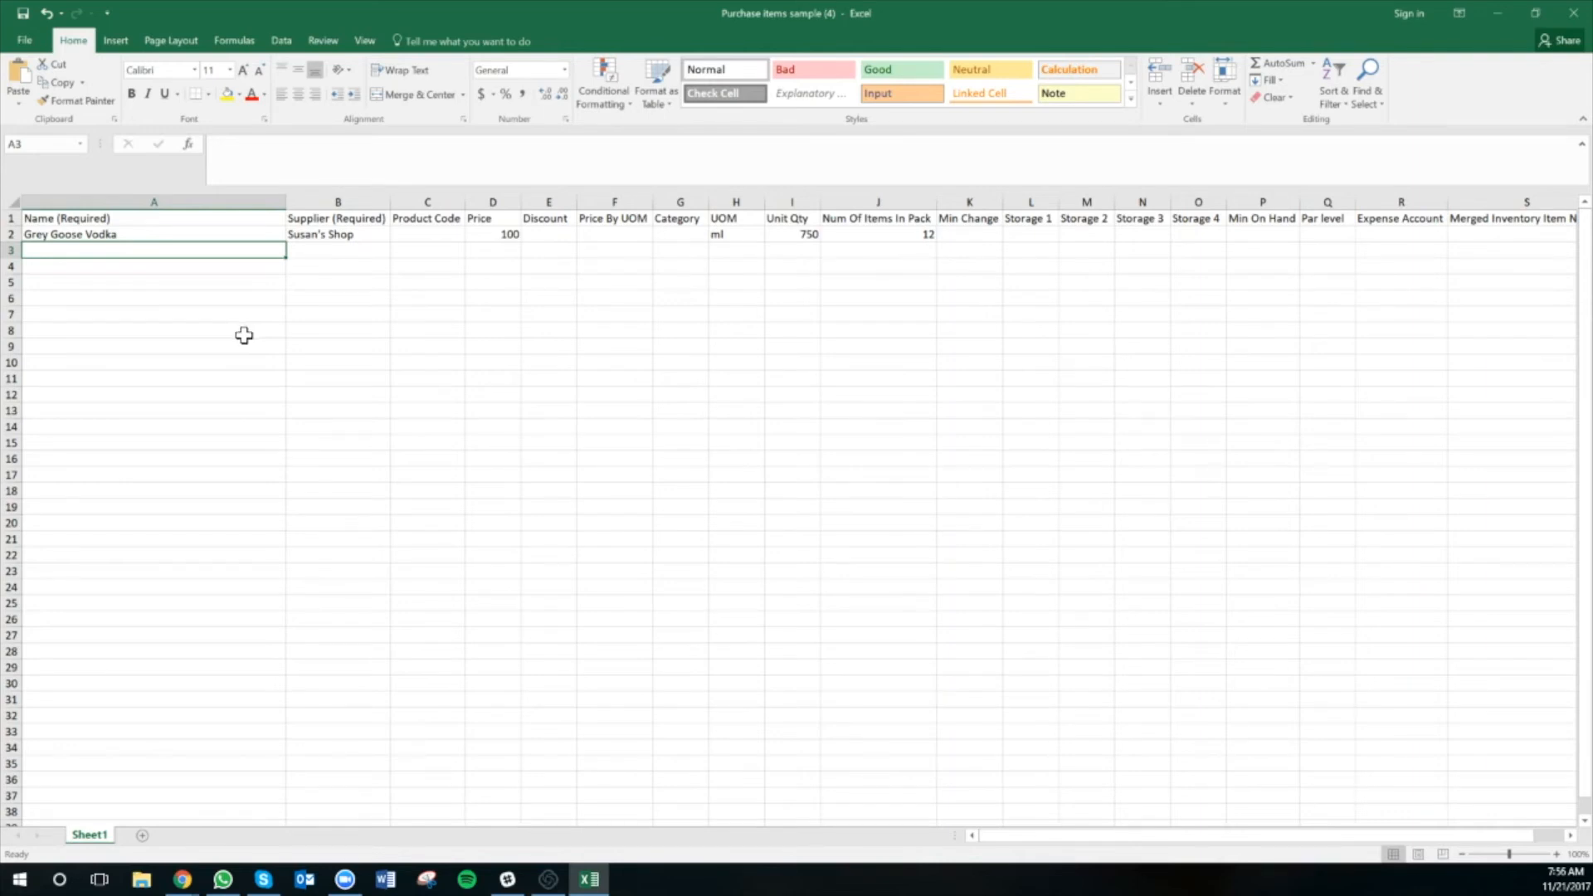
{"action": "mouse_move", "coordinate": [182, 302]}
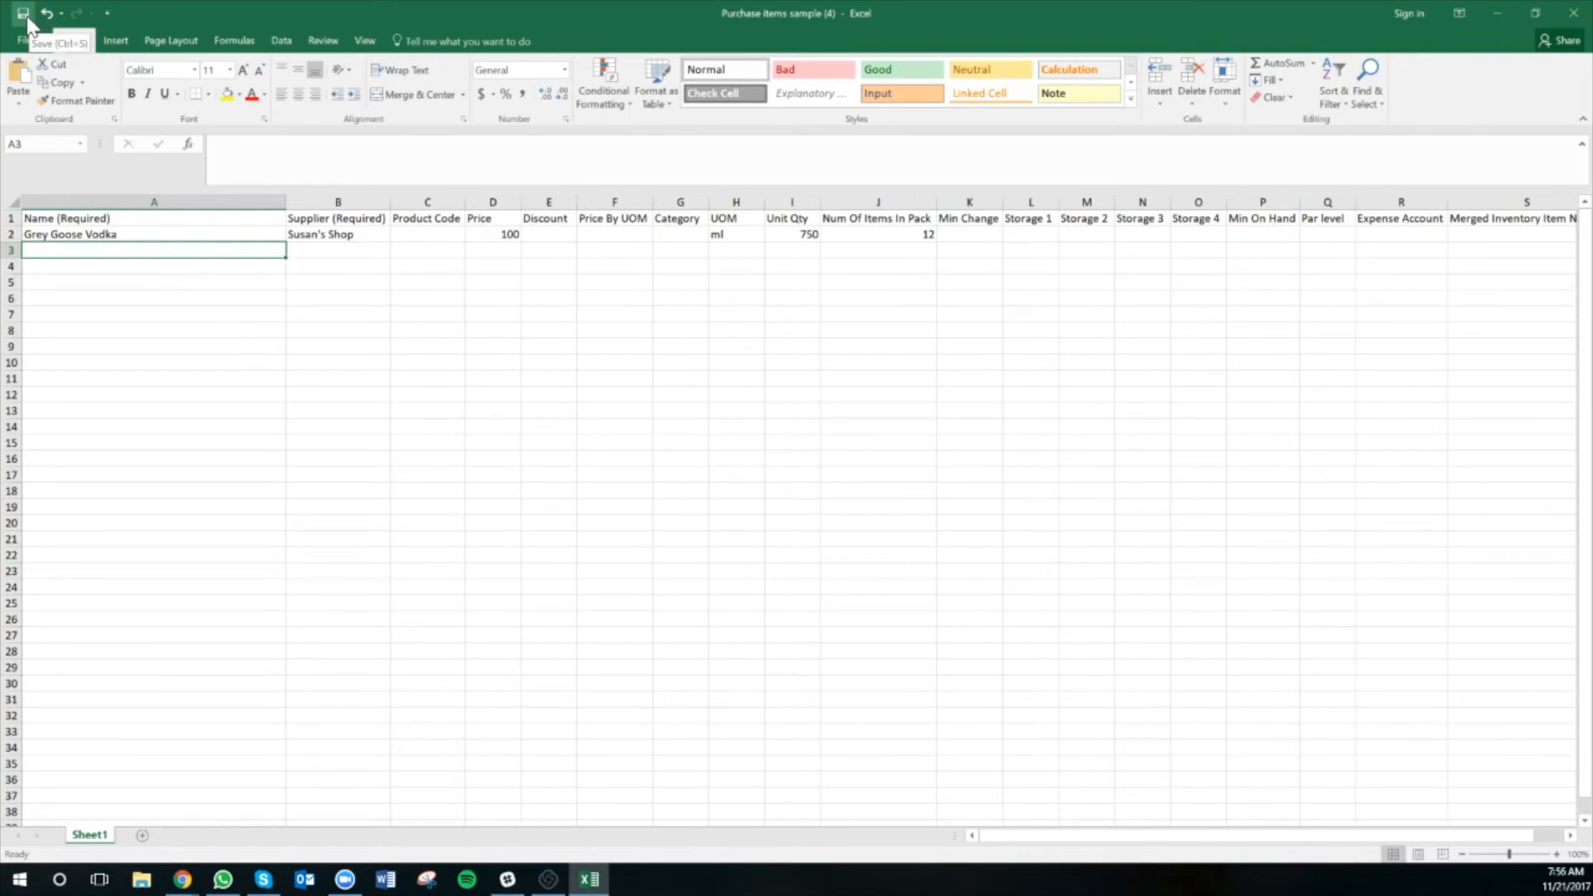
{"action": "mouse_move", "coordinate": [274, 516]}
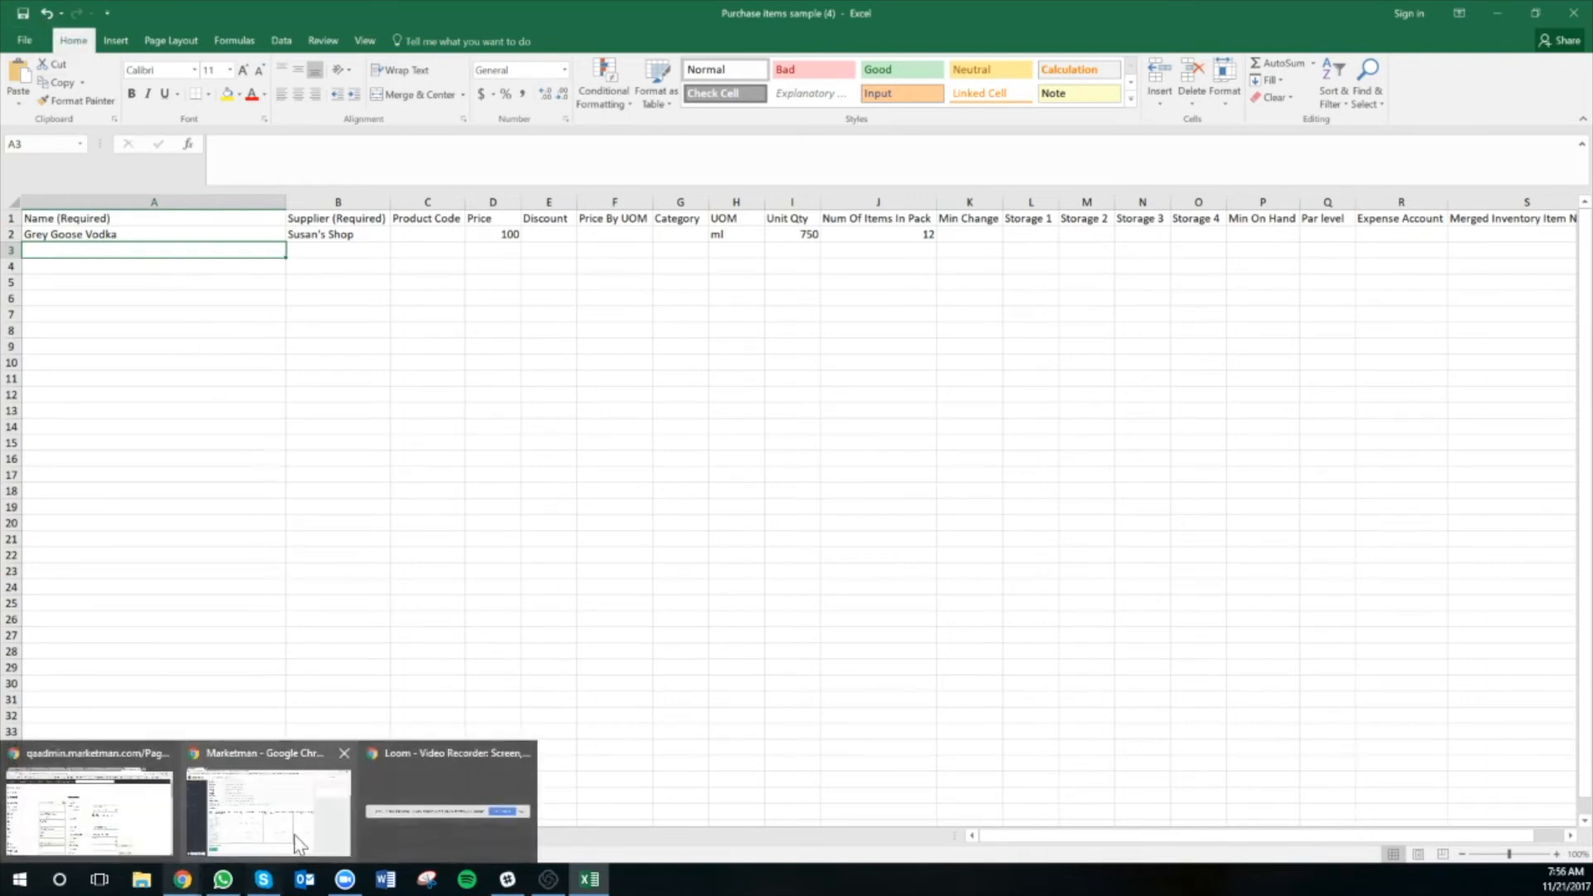
- Return to MarketMan's Import Inventory Items page and review its upload area and sample table
{"action": "left_click", "coordinate": [265, 808]}
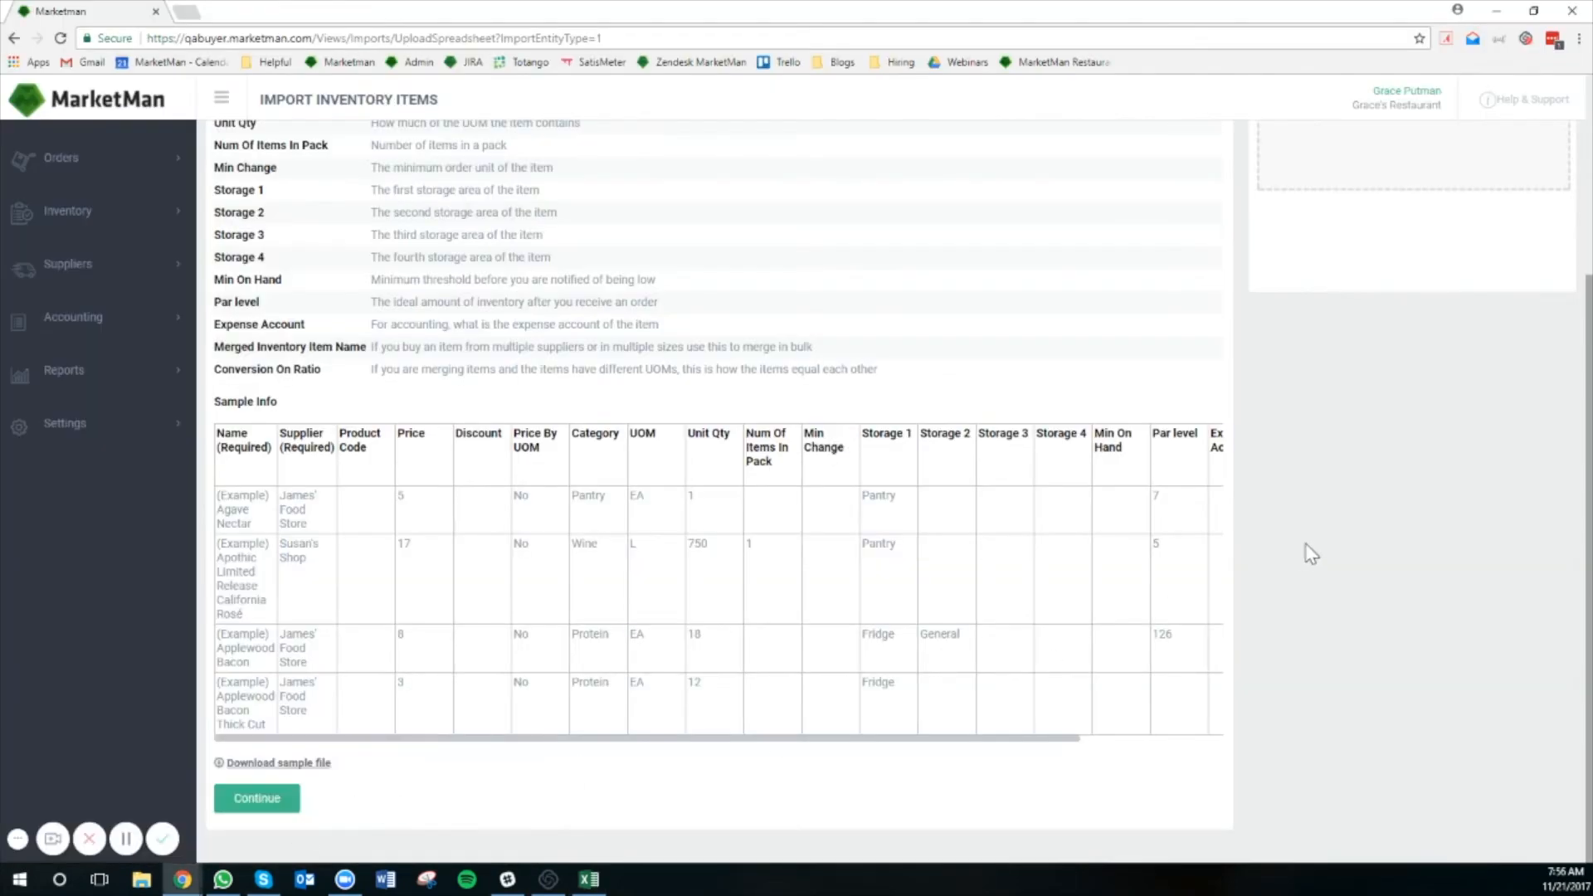
{"action": "scroll", "scroll_direction": "up", "scroll_amount": 3}
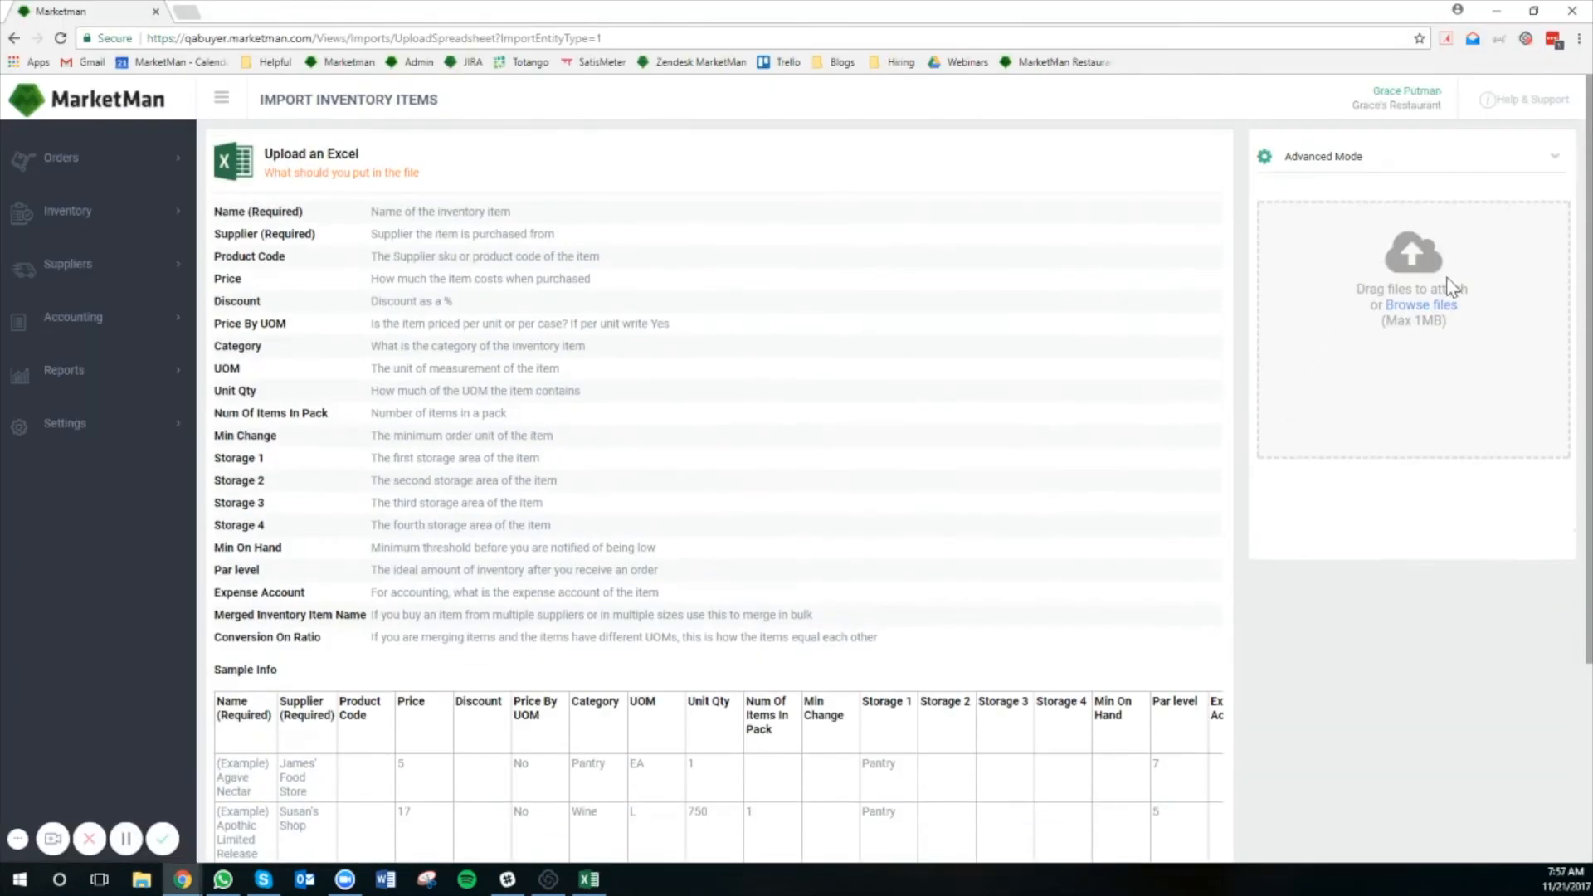
{"action": "mouse_move", "coordinate": [1442, 320]}
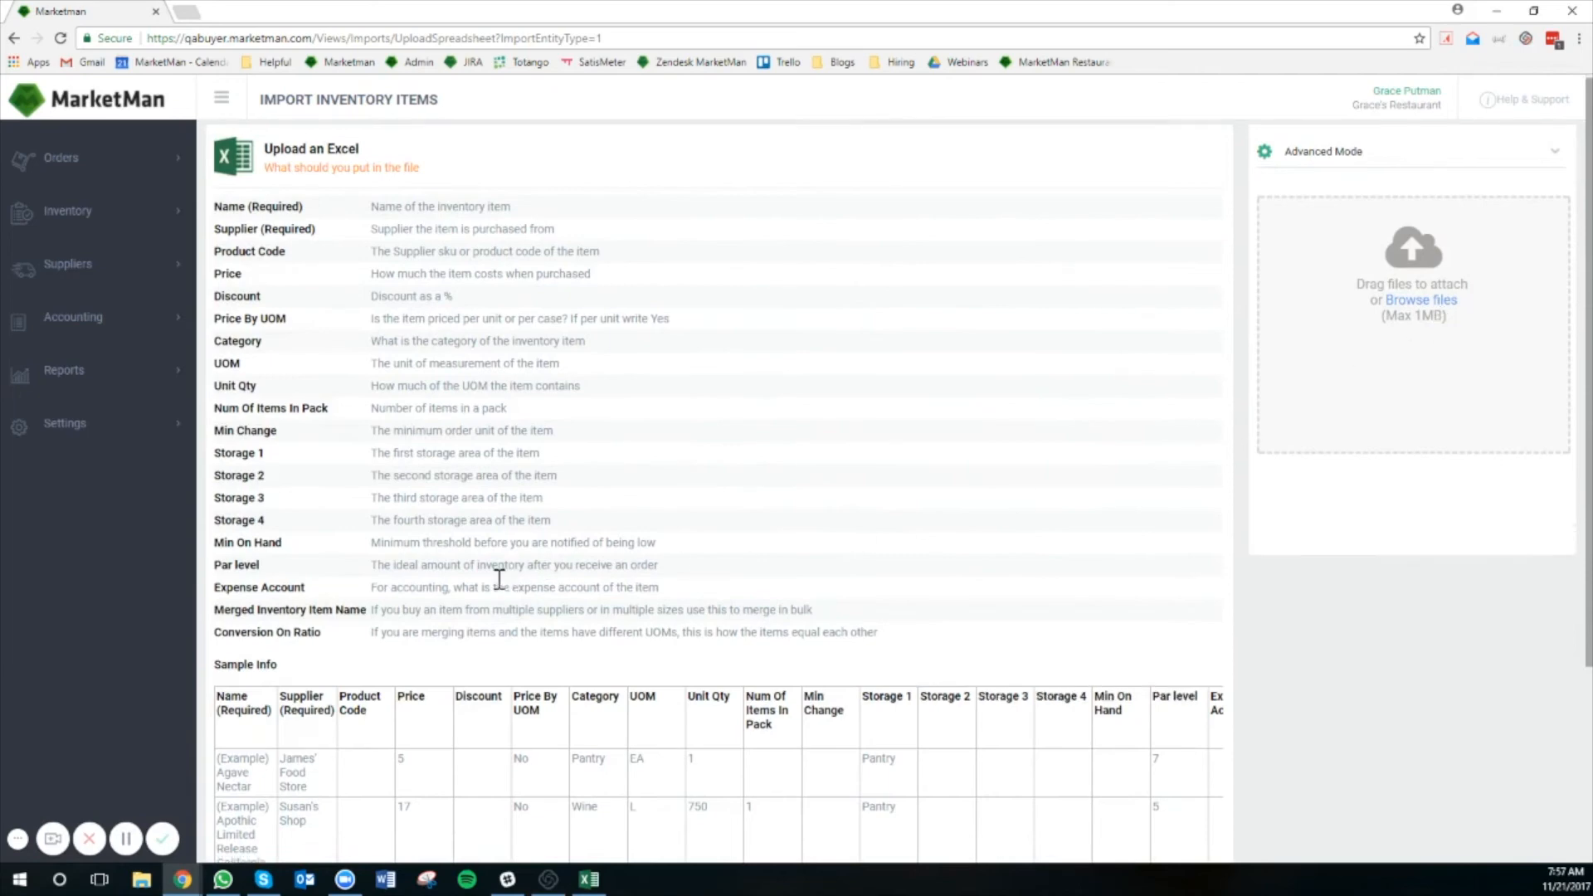
{"action": "scroll", "scroll_direction": "down", "scroll_amount": 3}
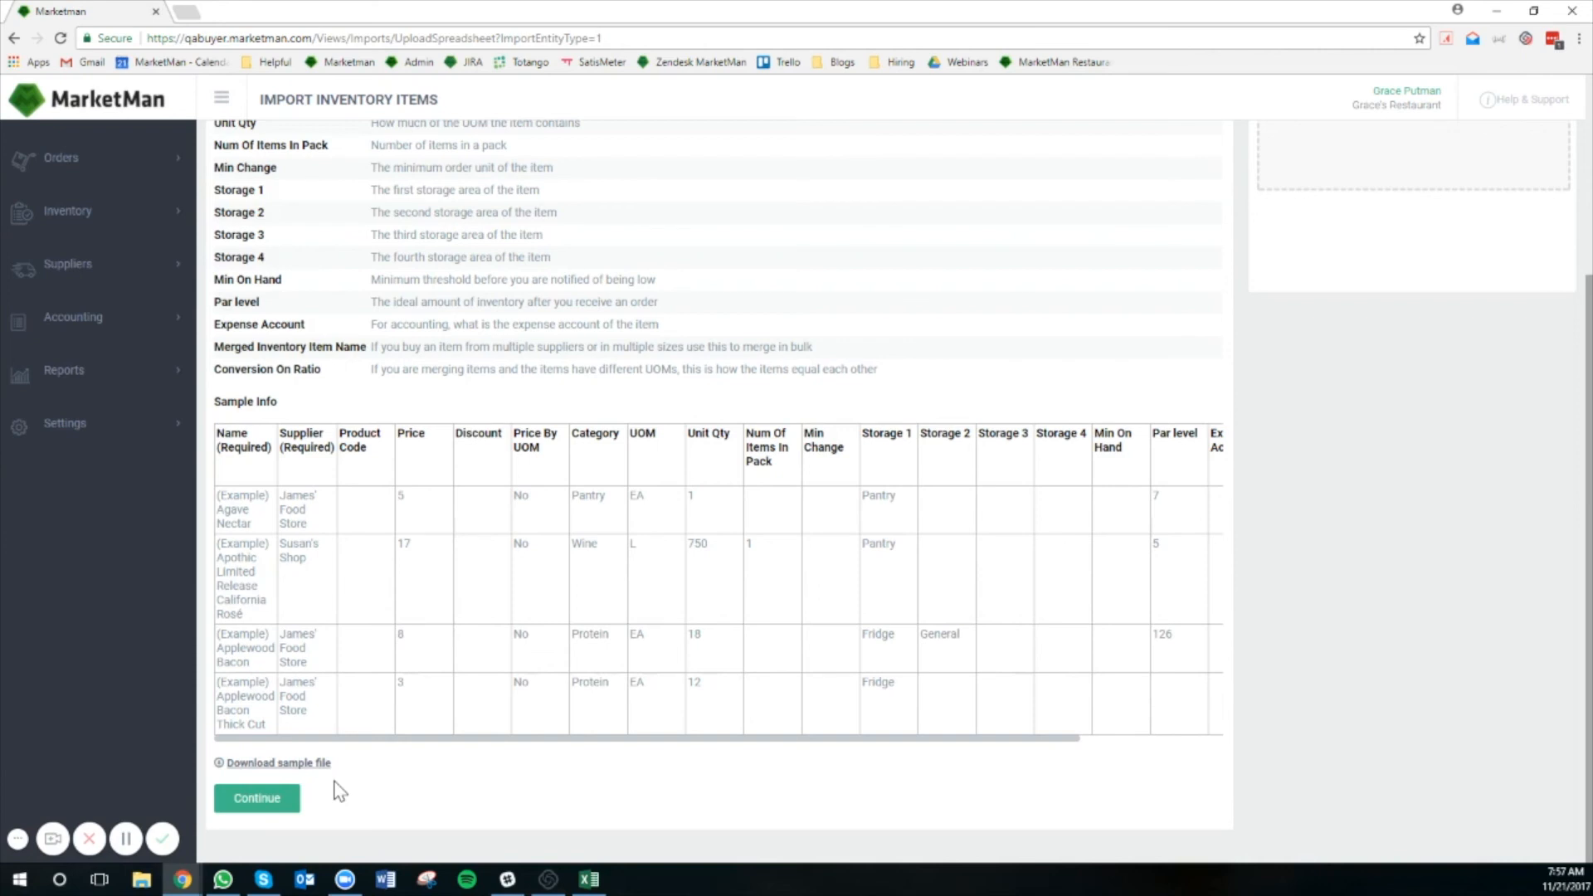
{"action": "mouse_move", "coordinate": [322, 810]}
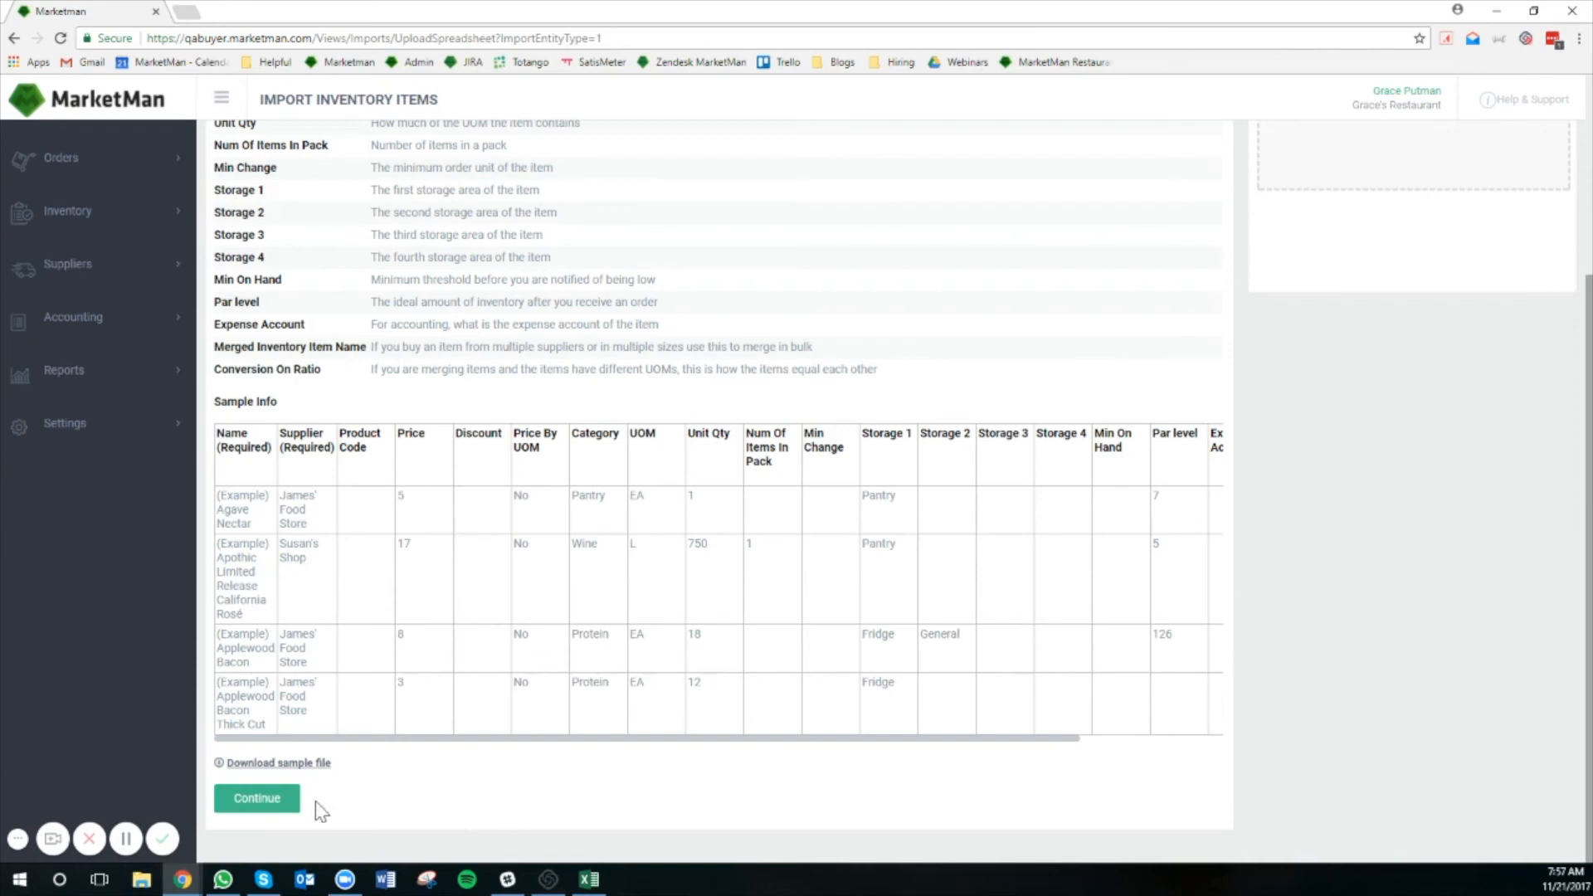
{"action": "mouse_move", "coordinate": [338, 806]}
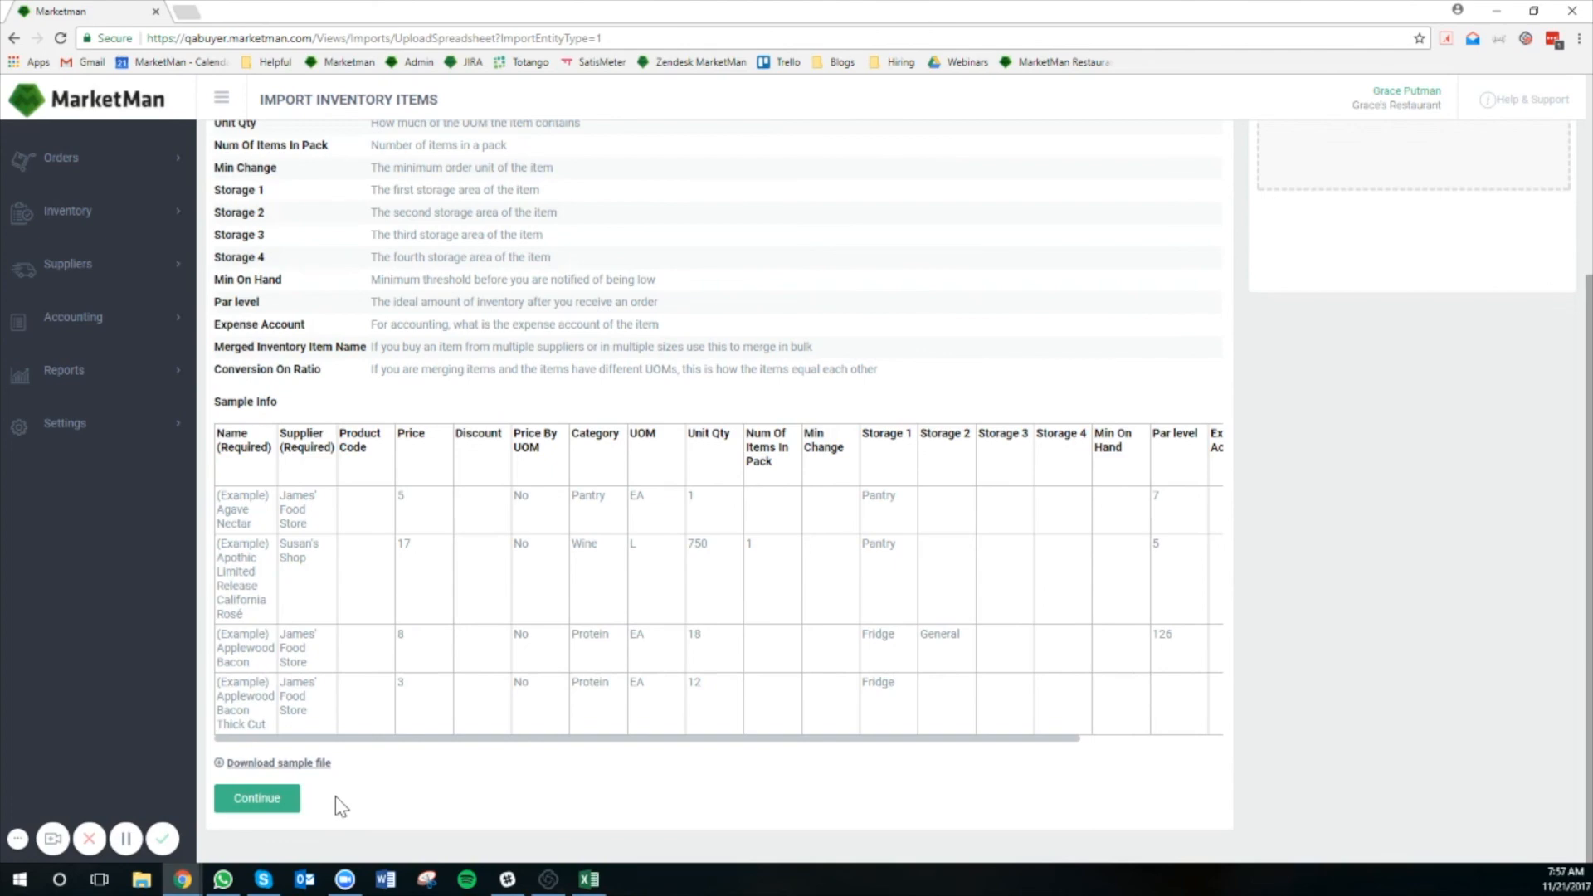
{"action": "mouse_move", "coordinate": [329, 808]}
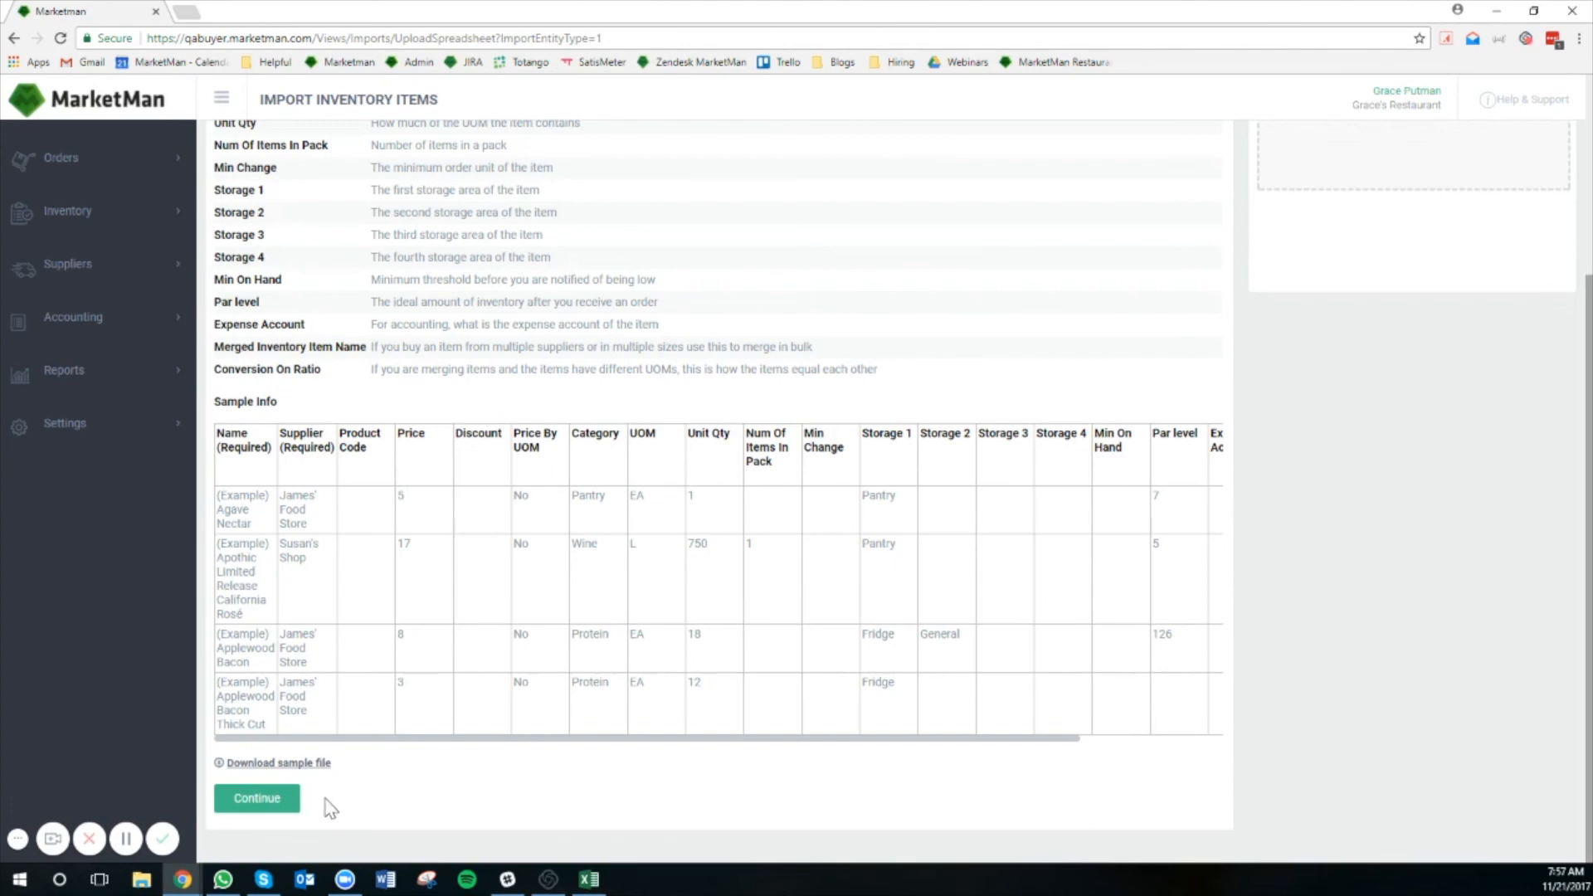